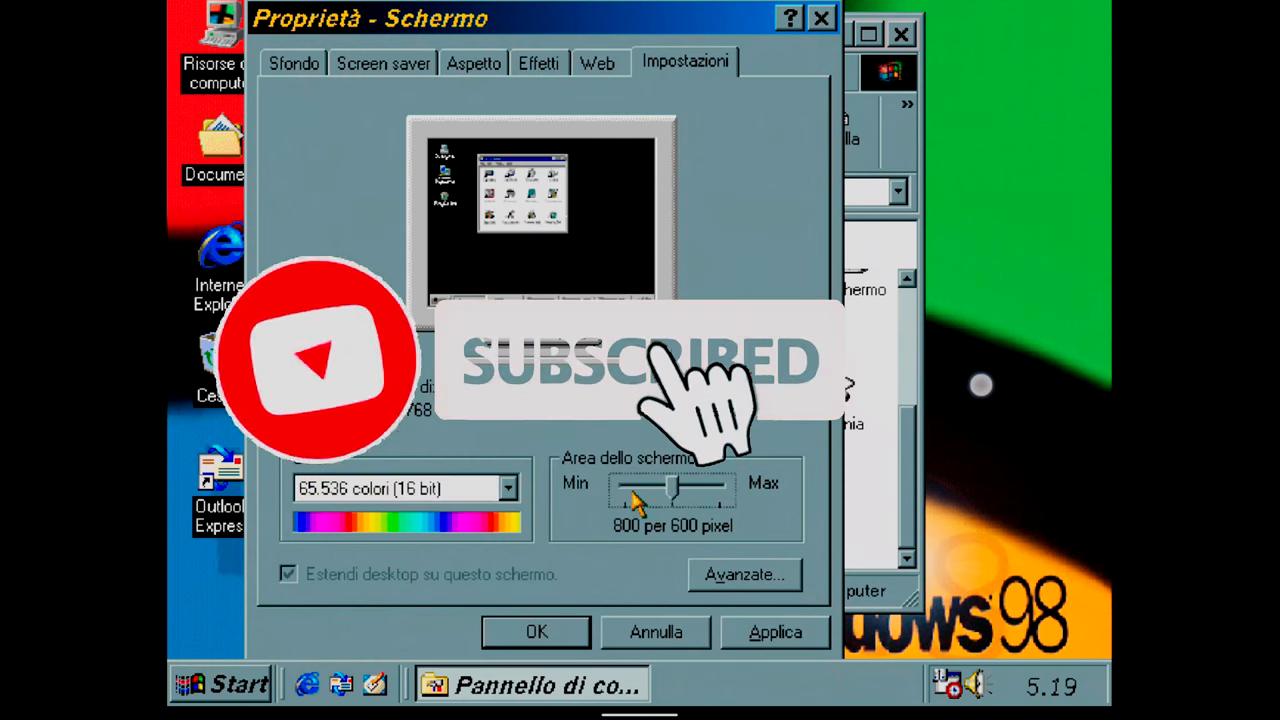
Step: Drag the screen area slider to 1024 by 768 and return to Limbo's machine configuration
drag(664, 488, 716, 488)
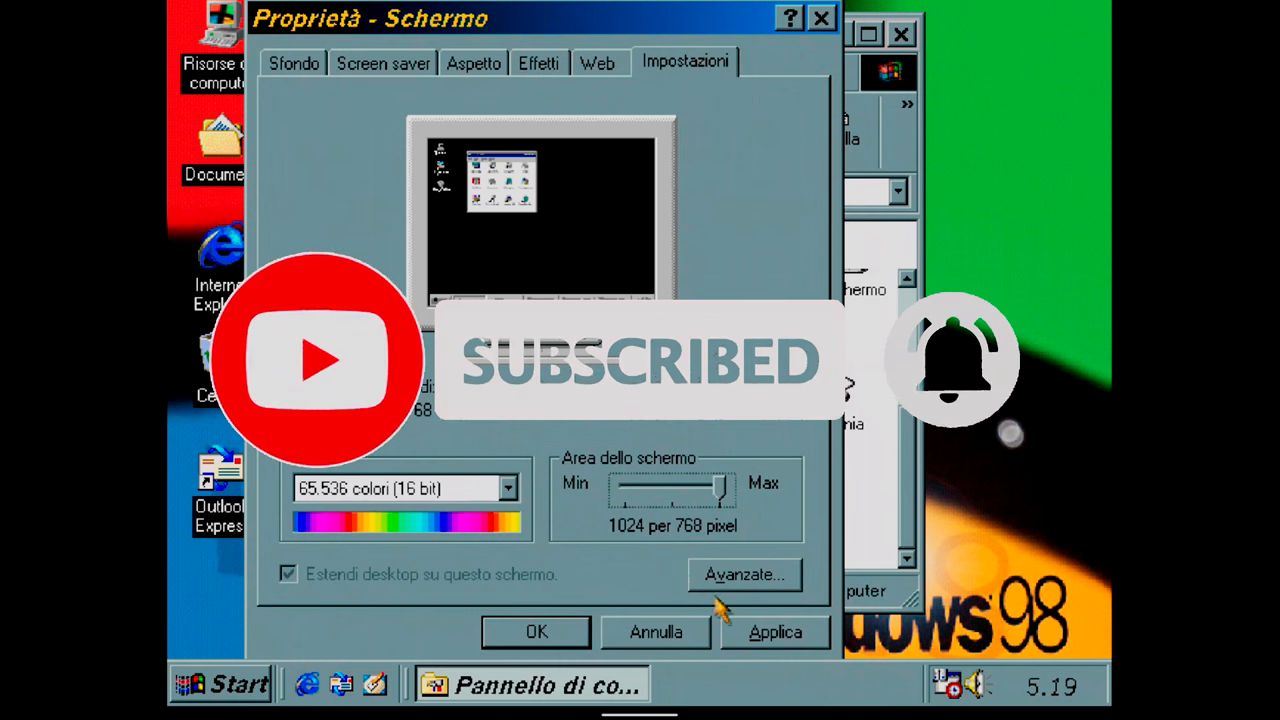
click(774, 632)
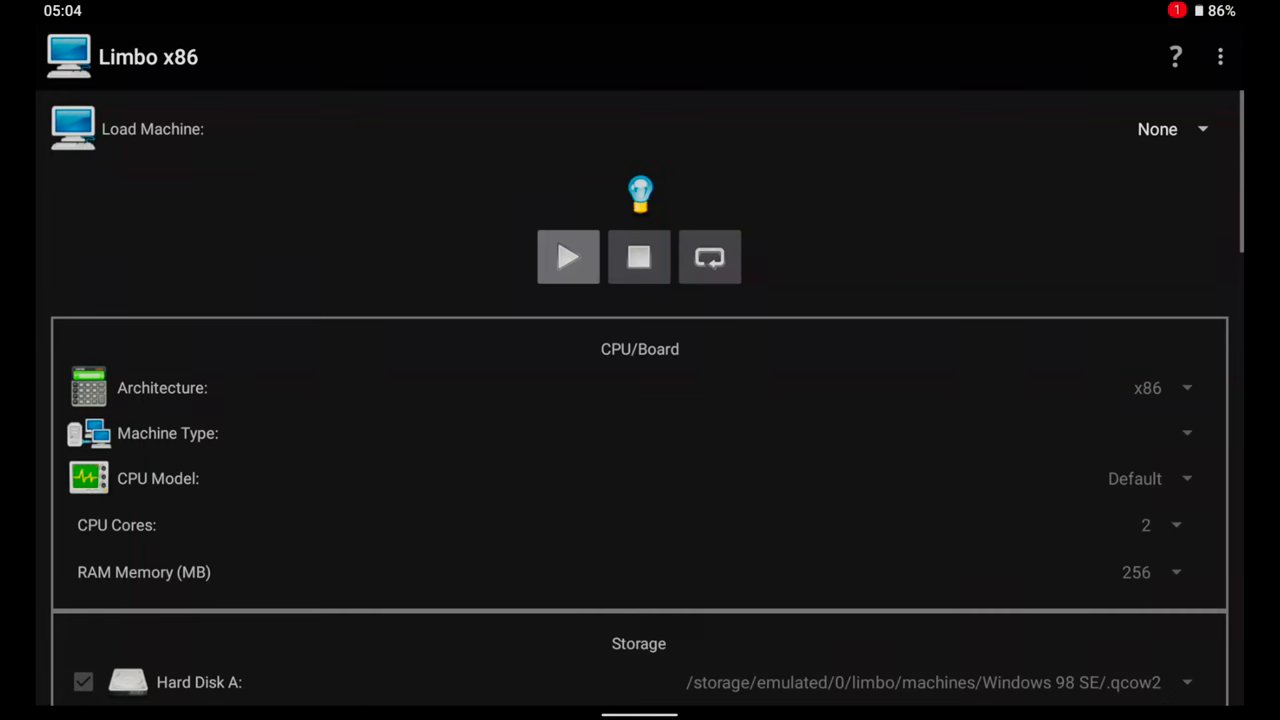
Step: Load the Windows 98 SE machine and untick Hard Disk B to detach its second disk image
click(1170, 128)
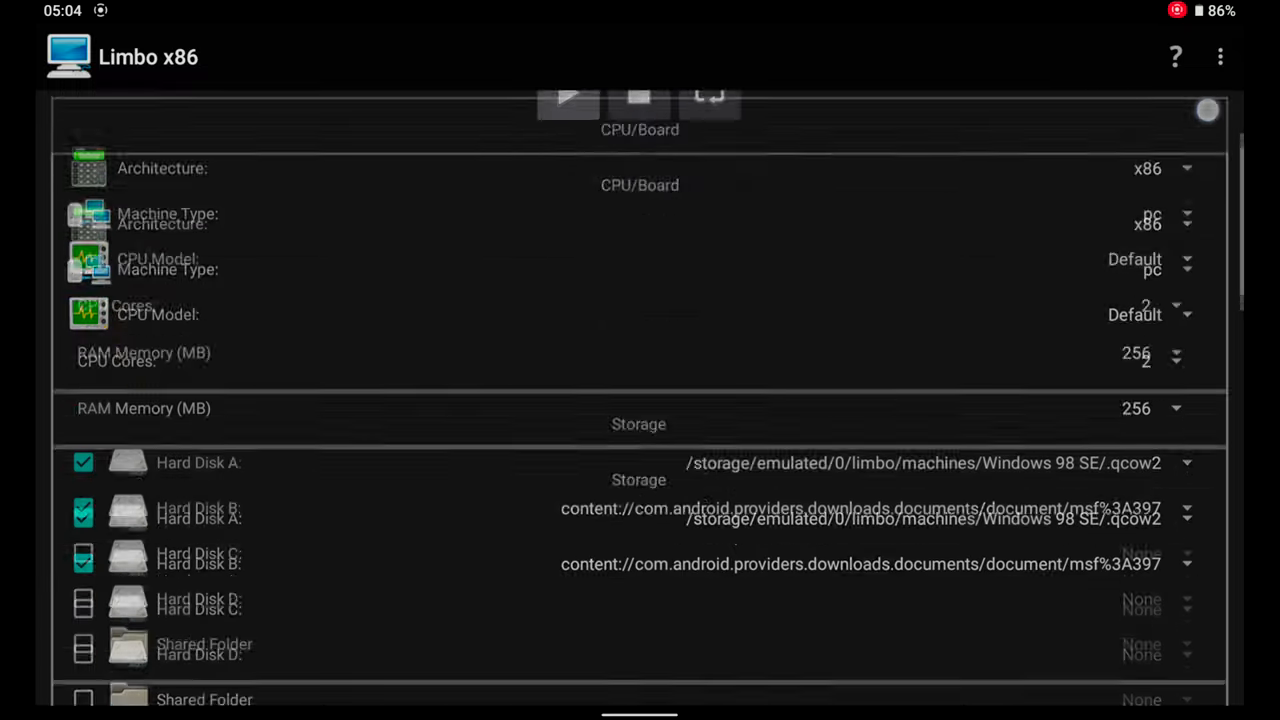
scroll(down, 3)
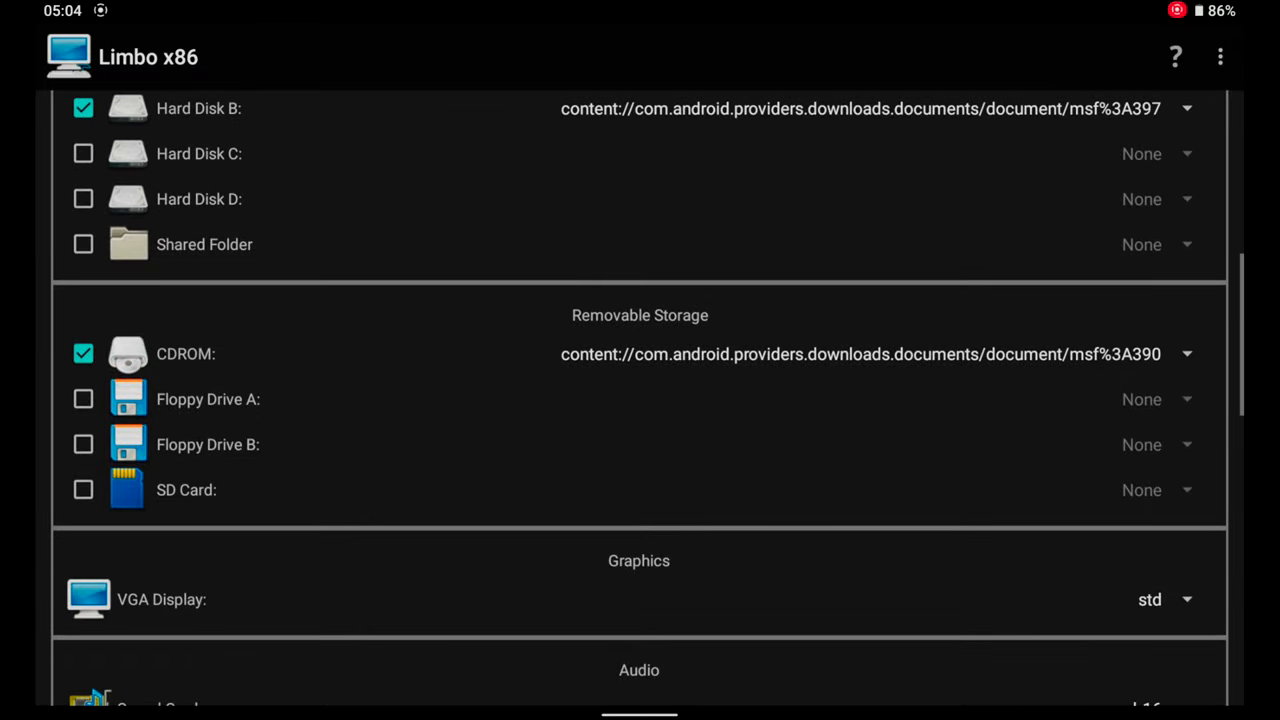
click(84, 398)
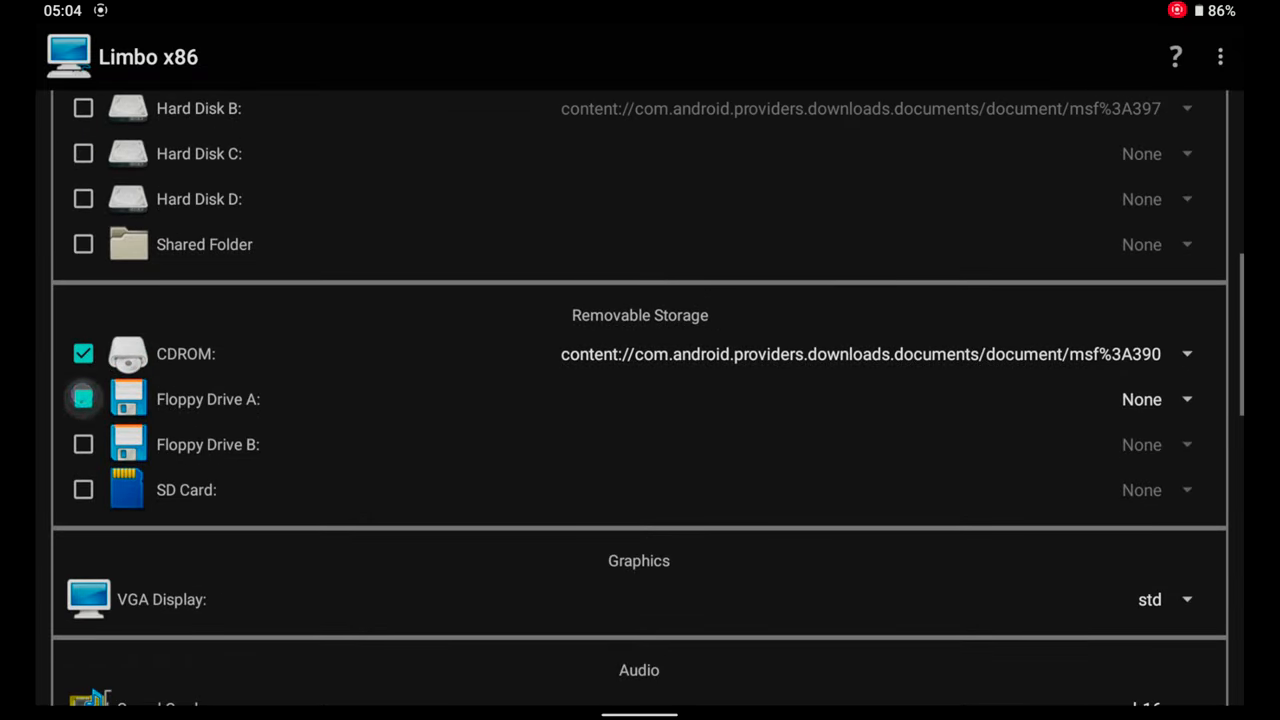
click(84, 400)
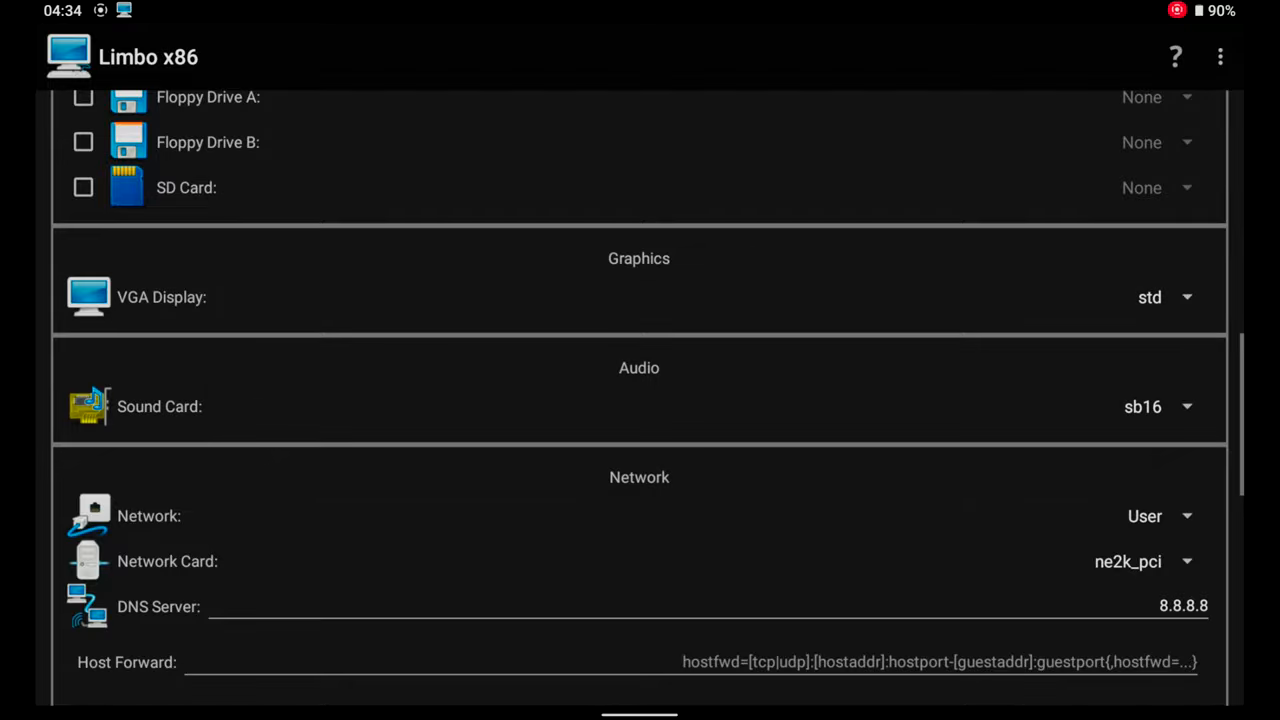
Step: Scroll through the storage, network, boot and UI settings to review them
scroll(down, 3)
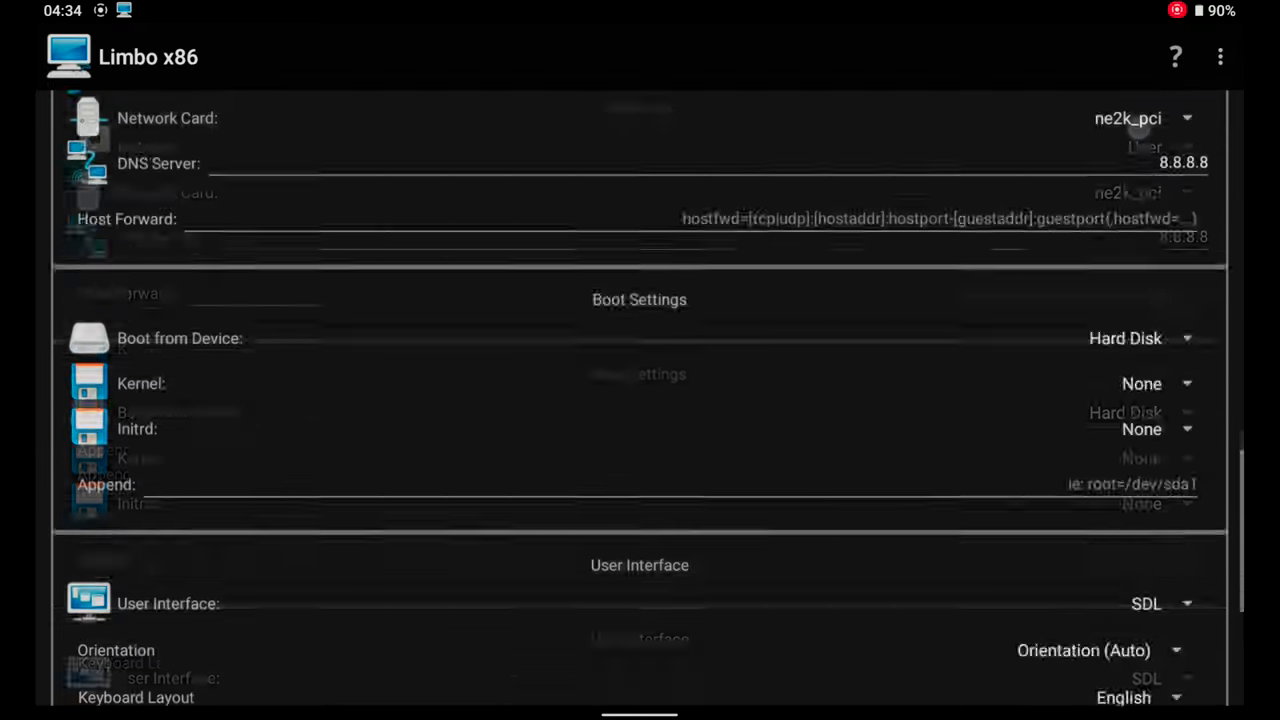
scroll(down, 3)
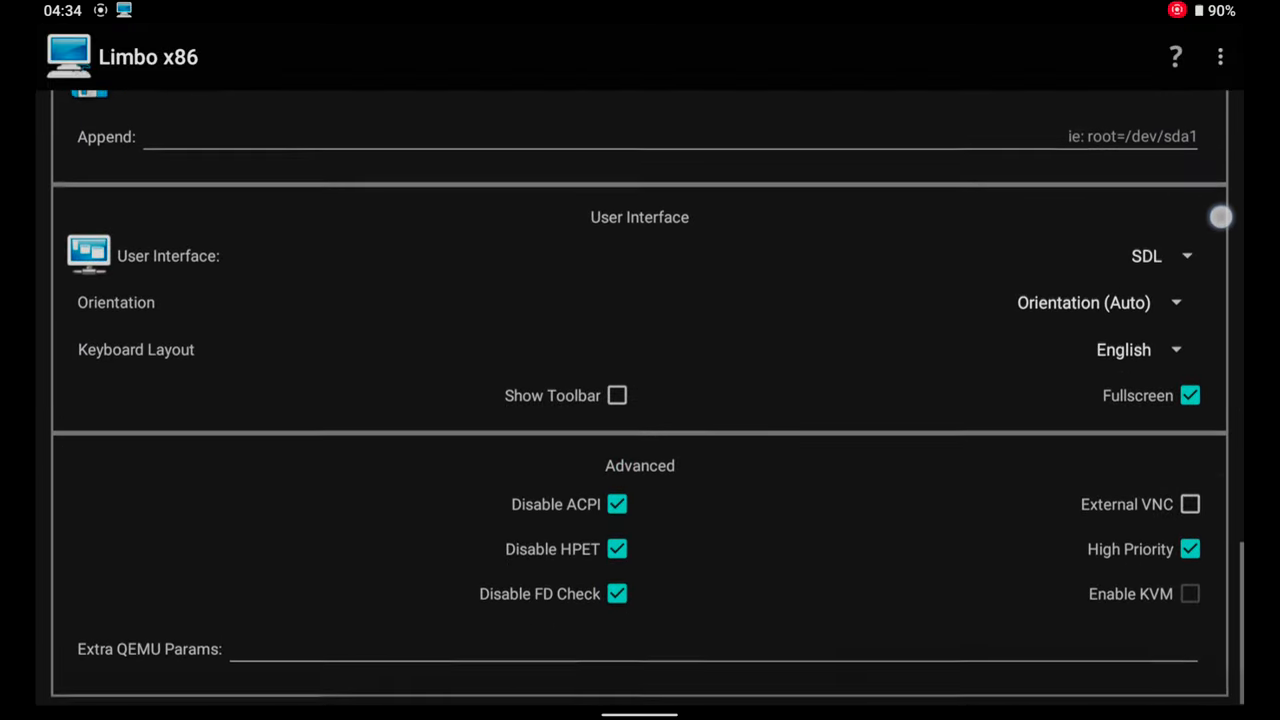
scroll(up, 3)
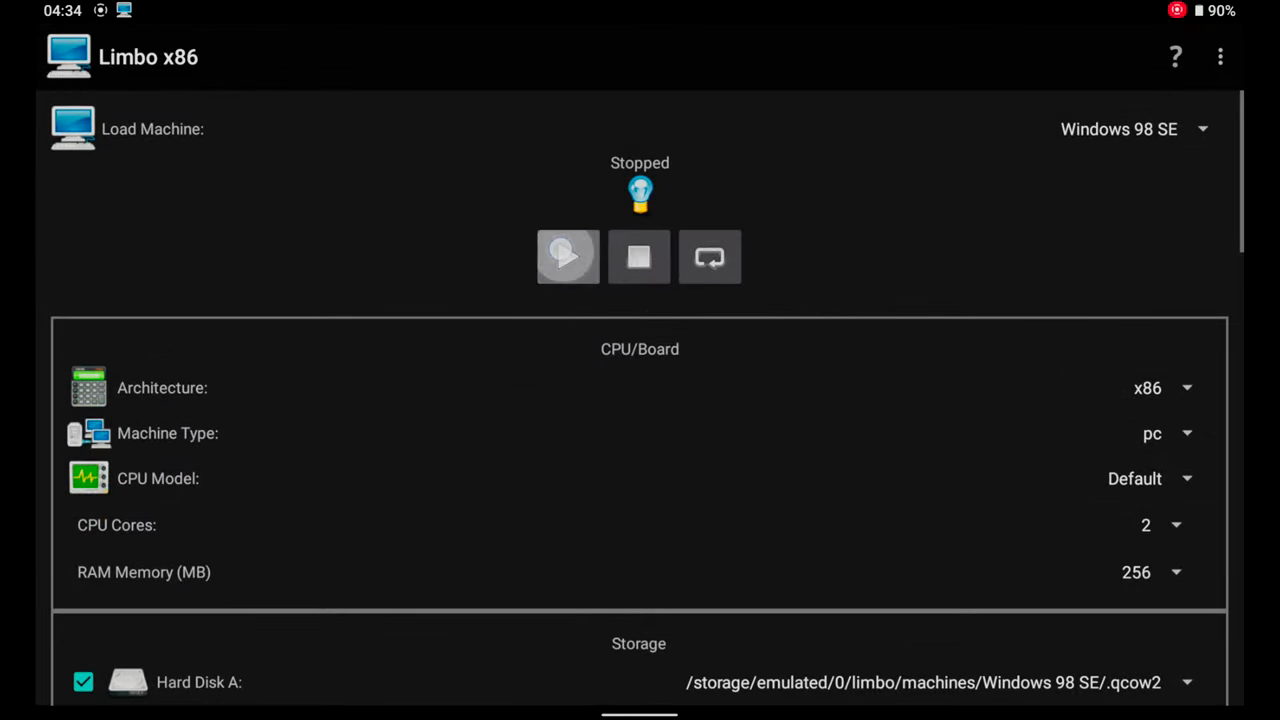
Step: Boot the Windows 98 SE virtual machine and bring up the desktop shortcut menu
click(568, 256)
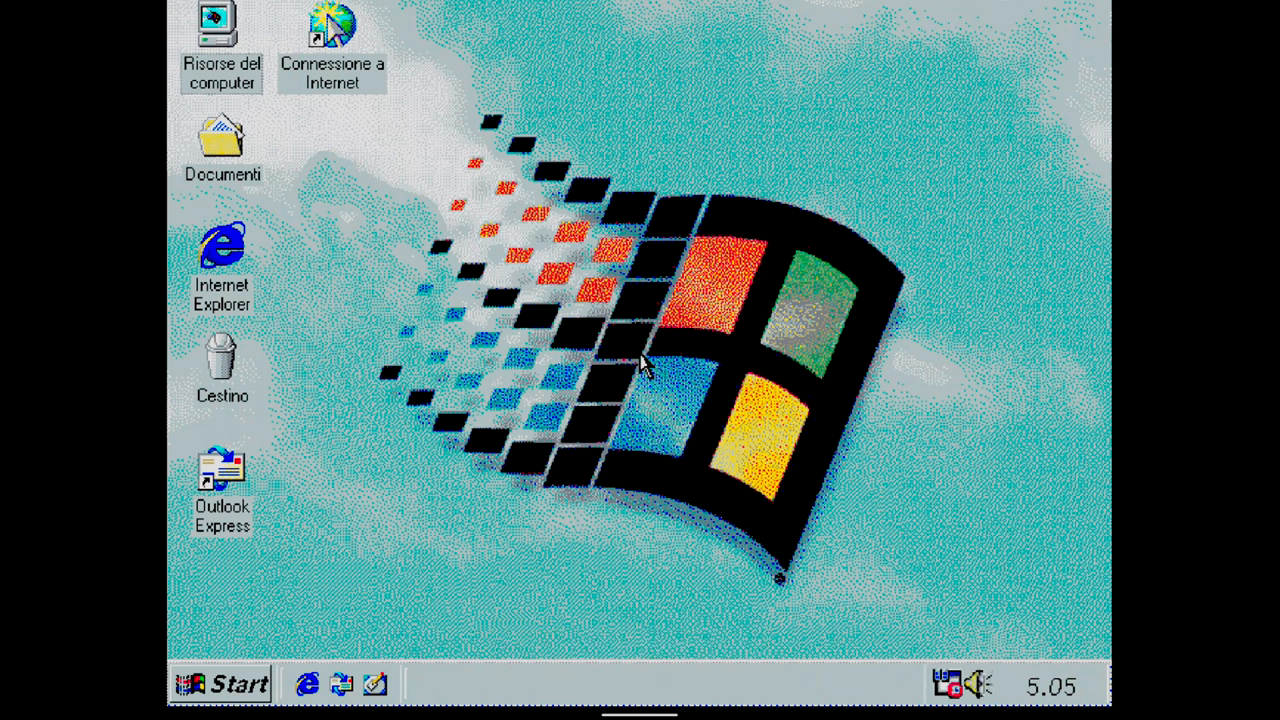
right_click(640, 364)
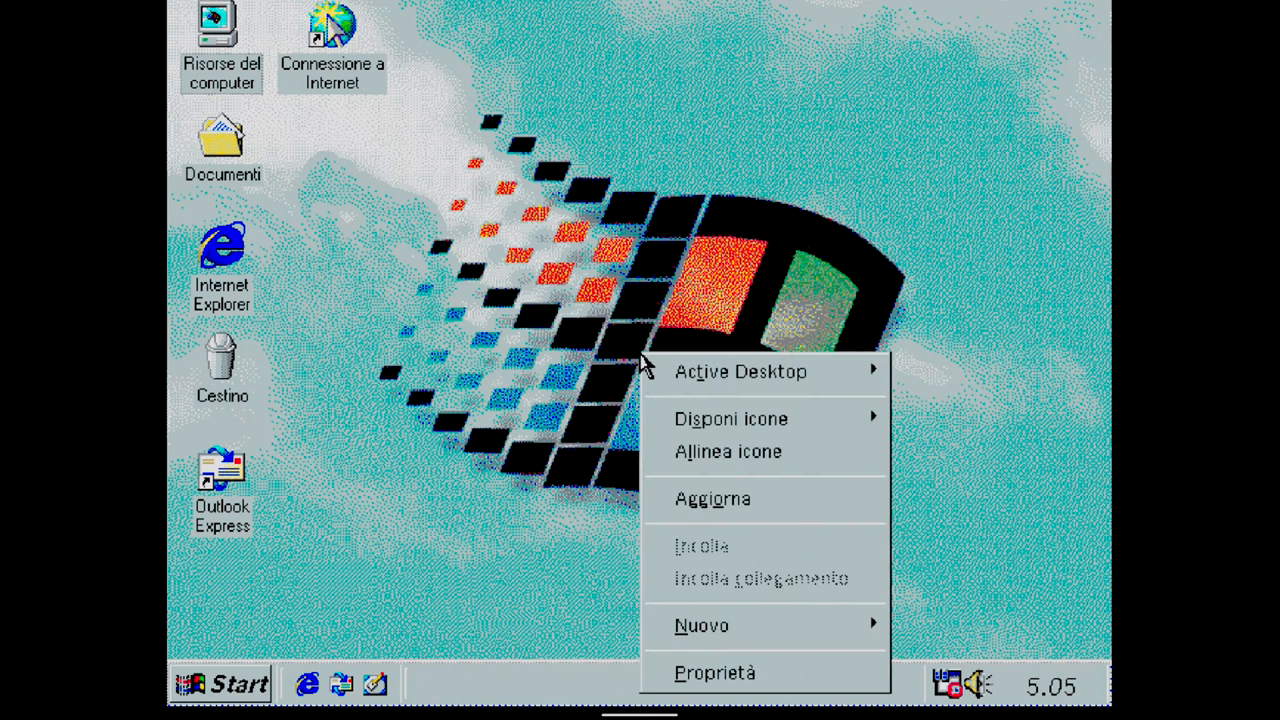
mouse_move(448, 644)
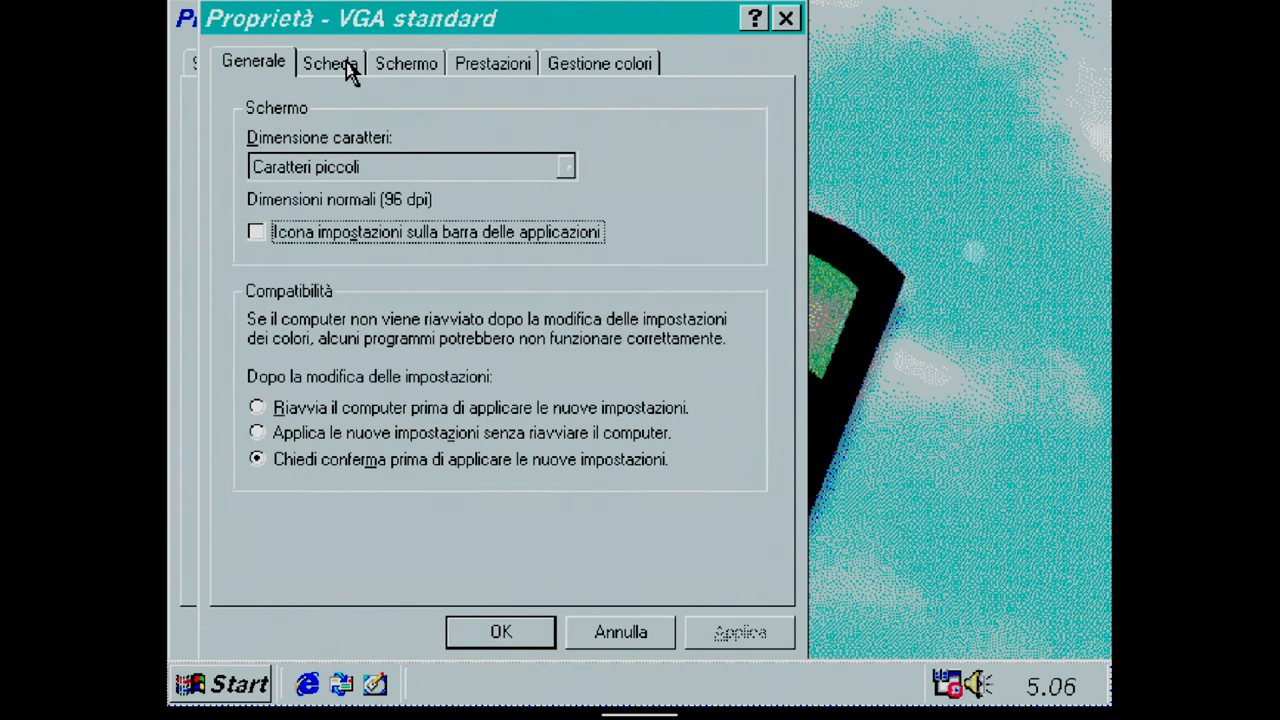
Step: From the Scheda tab, start changing the adapter driver, choosing a driver from a list on disk
click(330, 62)
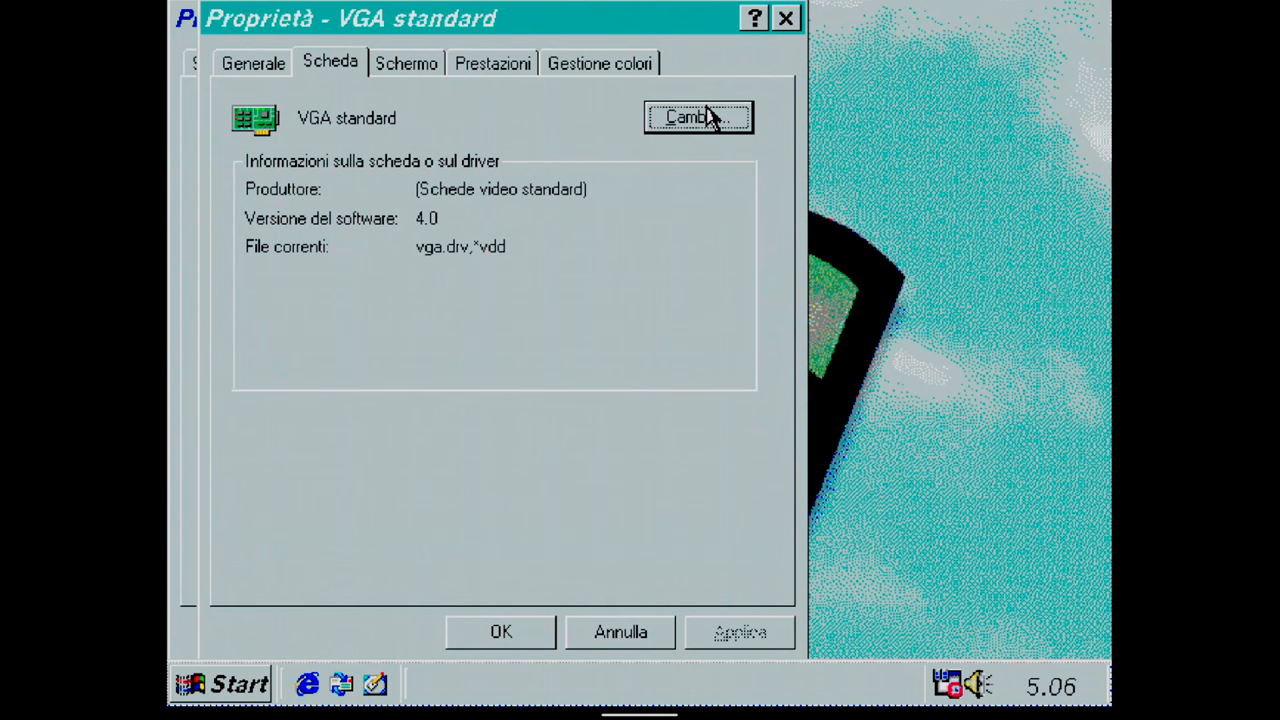
click(696, 116)
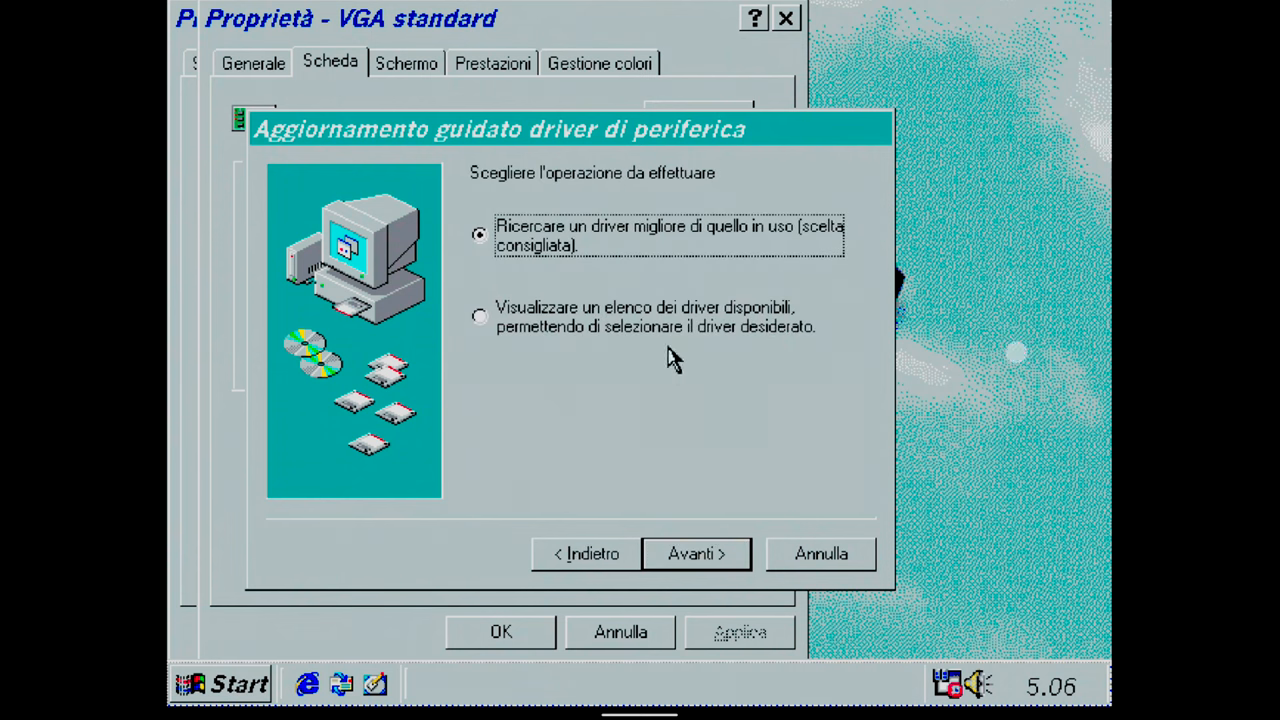
click(480, 316)
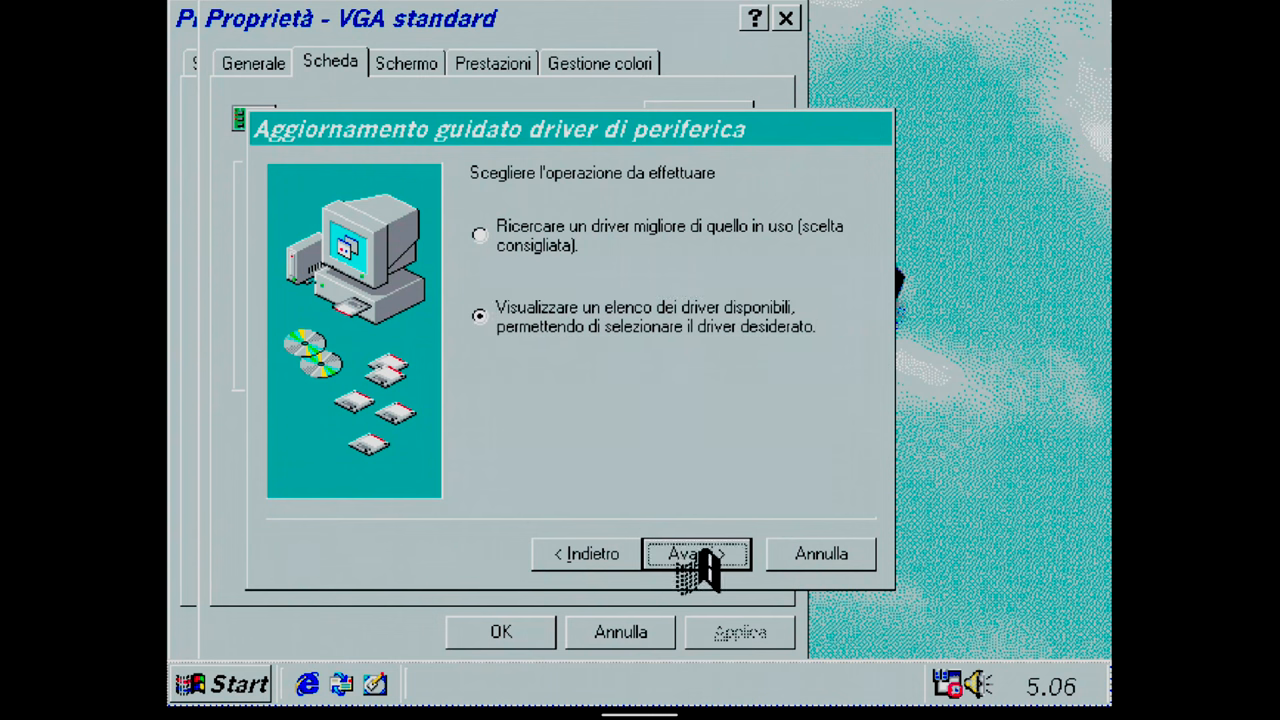
click(696, 554)
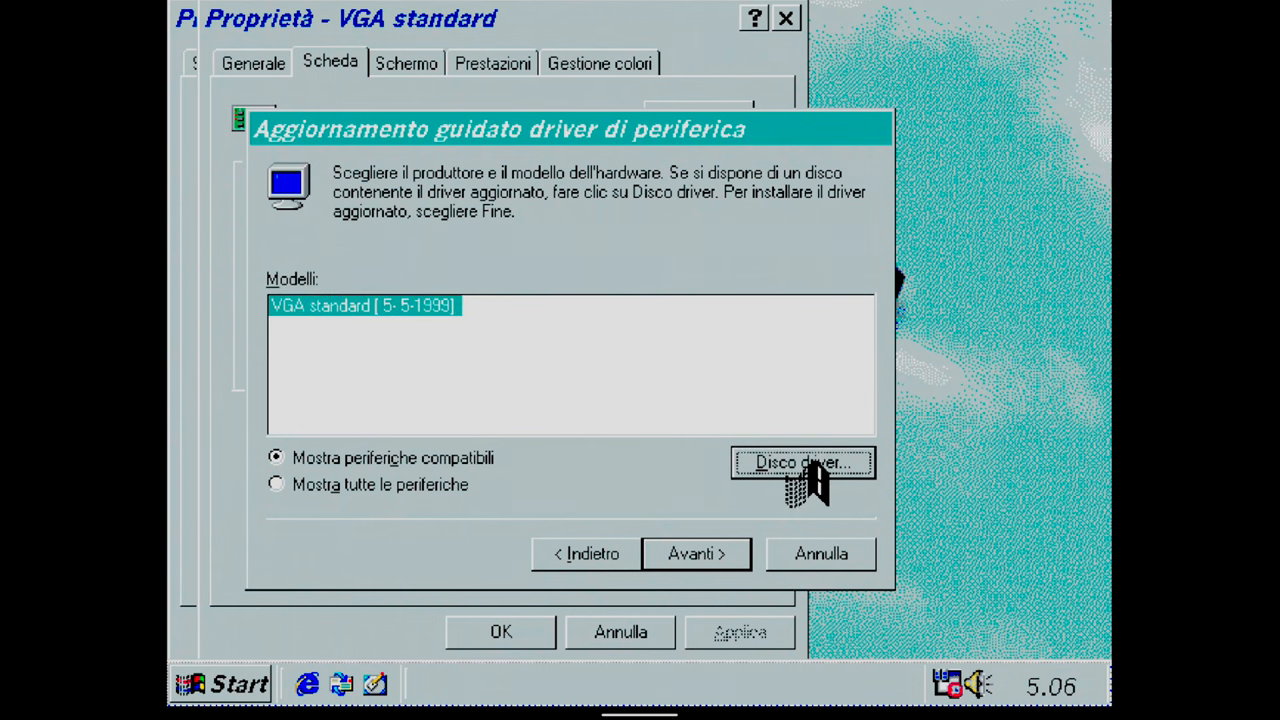
click(802, 462)
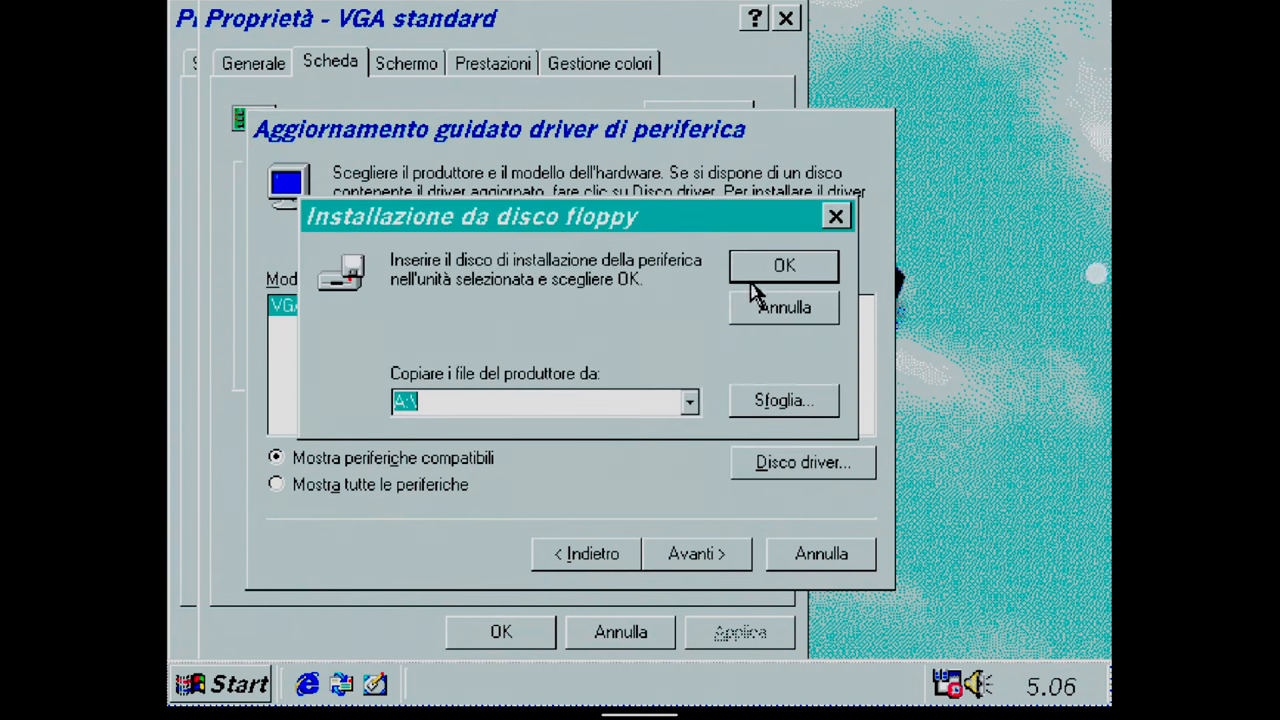
Step: Confirm drive A:\ and continue installing the VBE Miniport standard graphics adapter driver
click(784, 264)
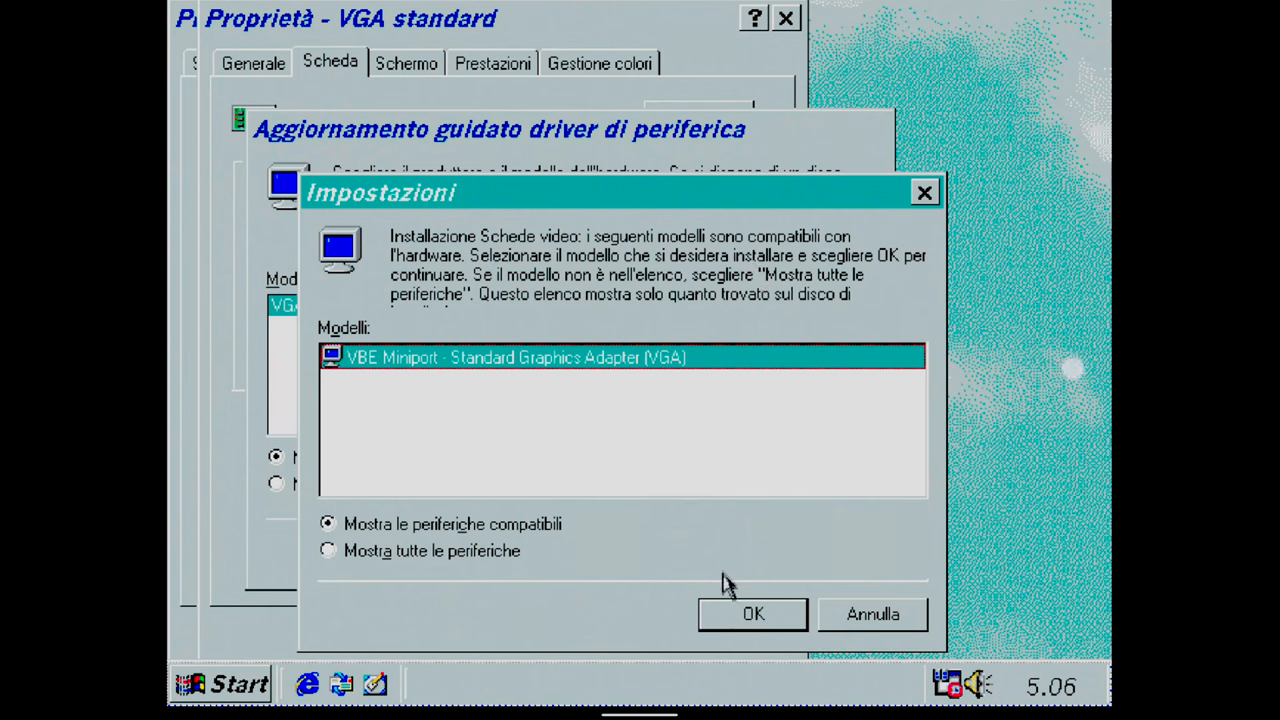
mouse_move(728, 614)
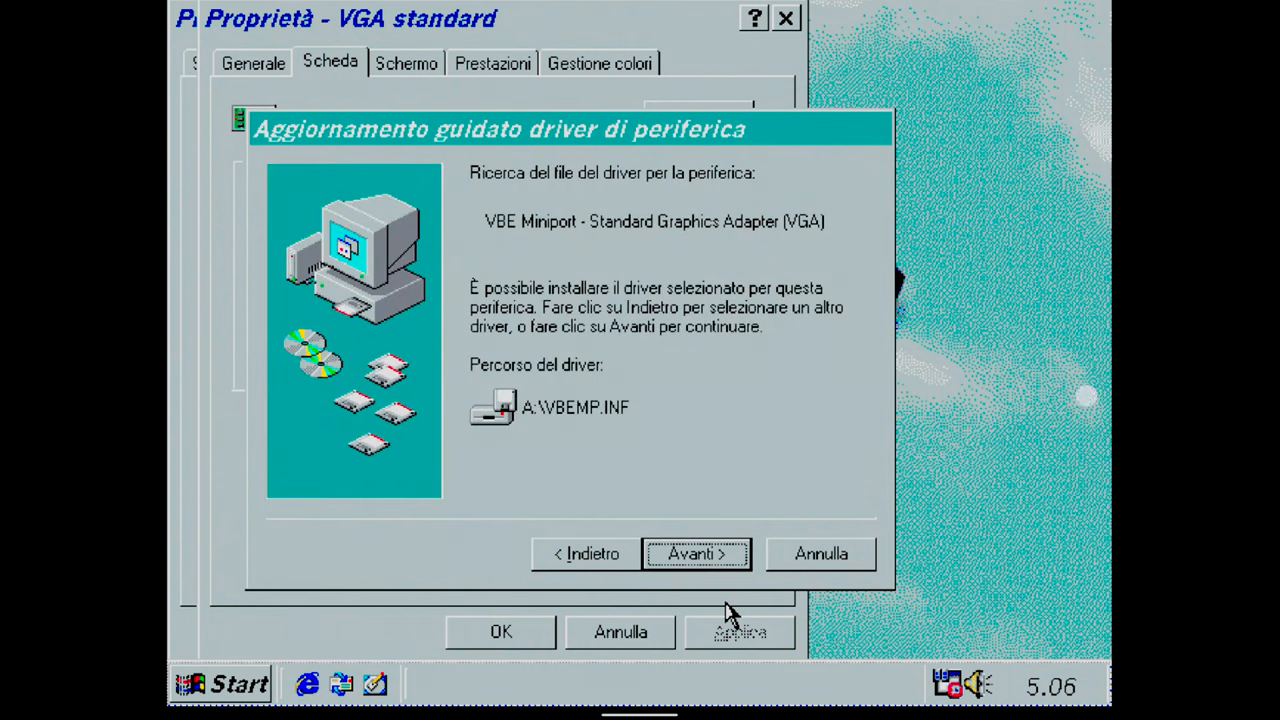
click(696, 554)
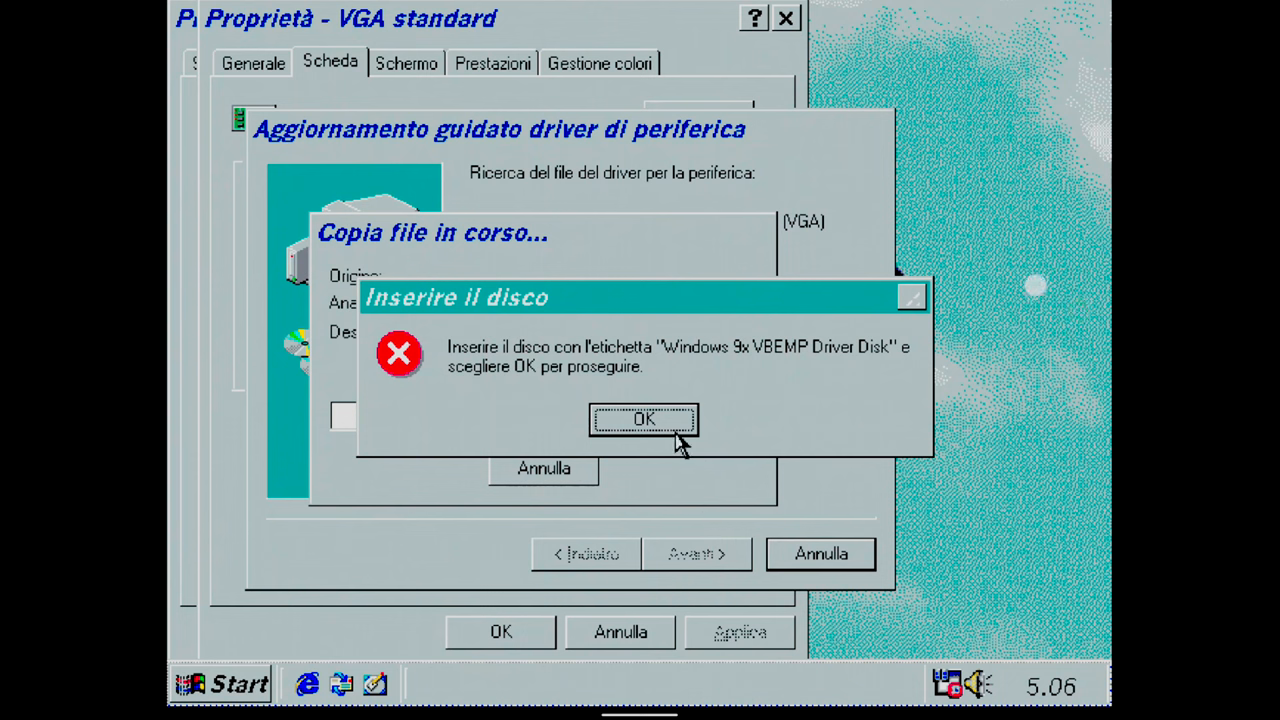
Step: Point the copy prompt for the missing vbe.vxd file to the folder on drive A and confirm
click(644, 420)
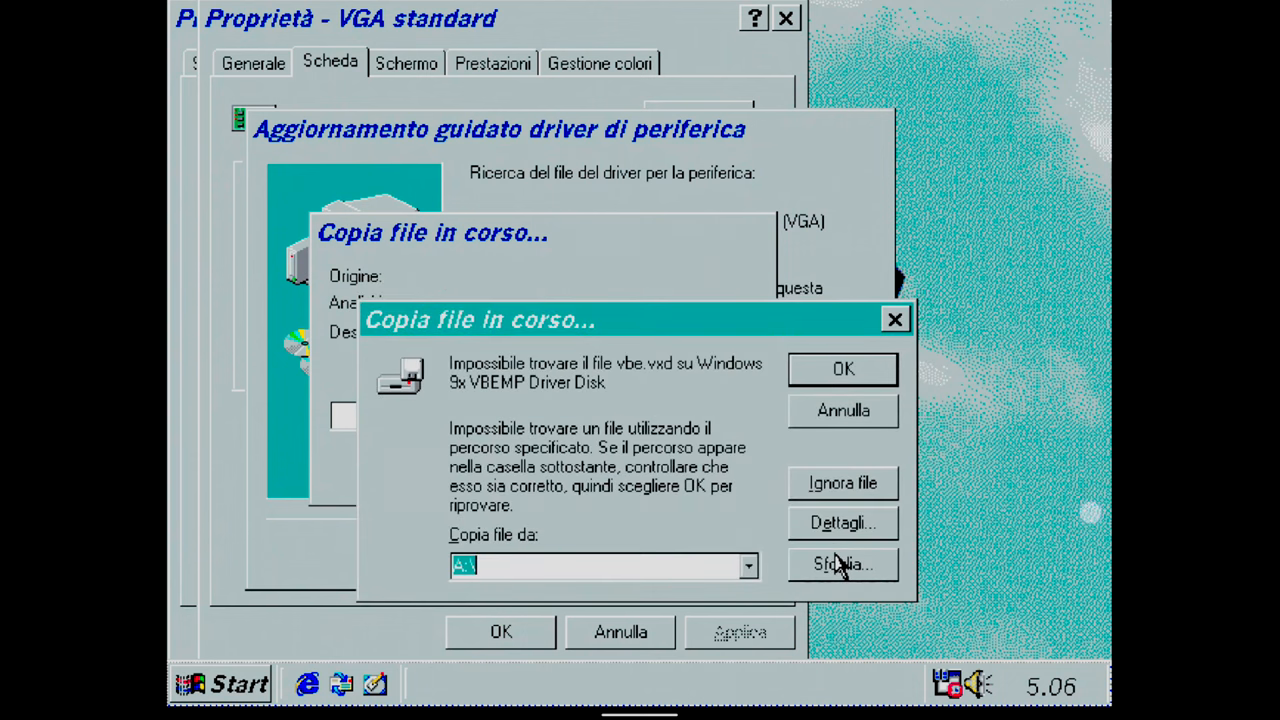
click(842, 564)
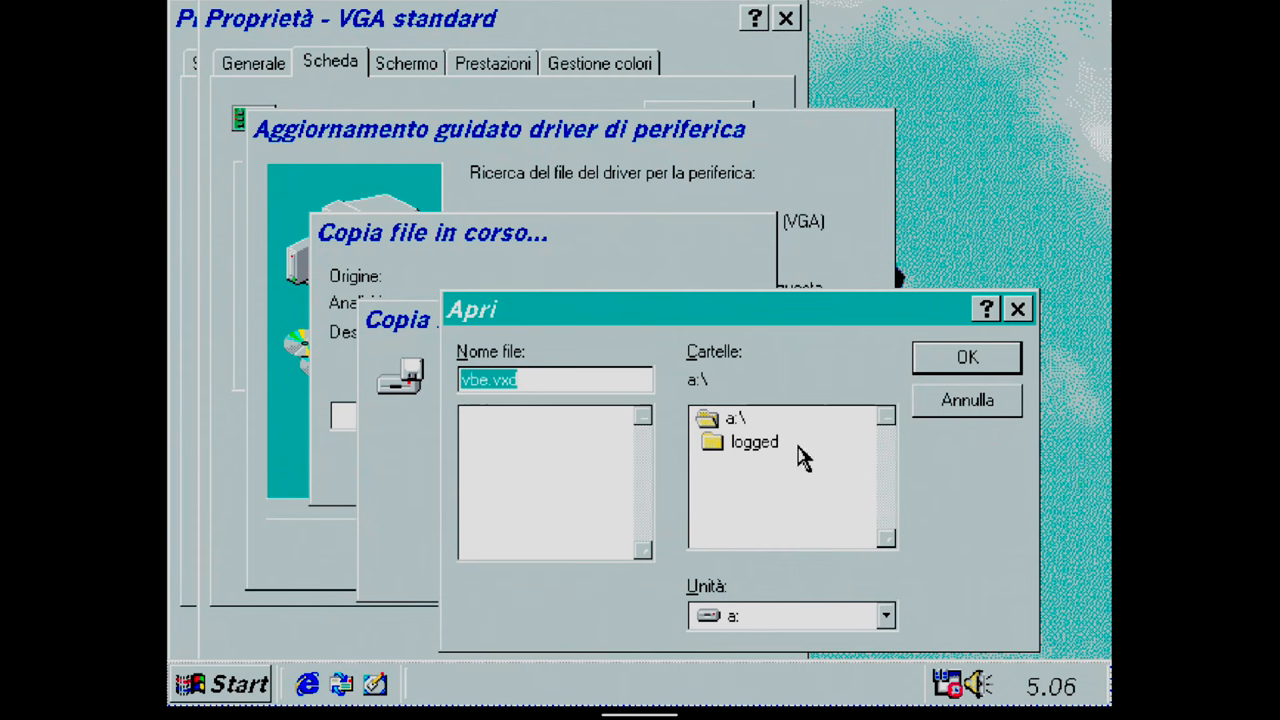
click(754, 442)
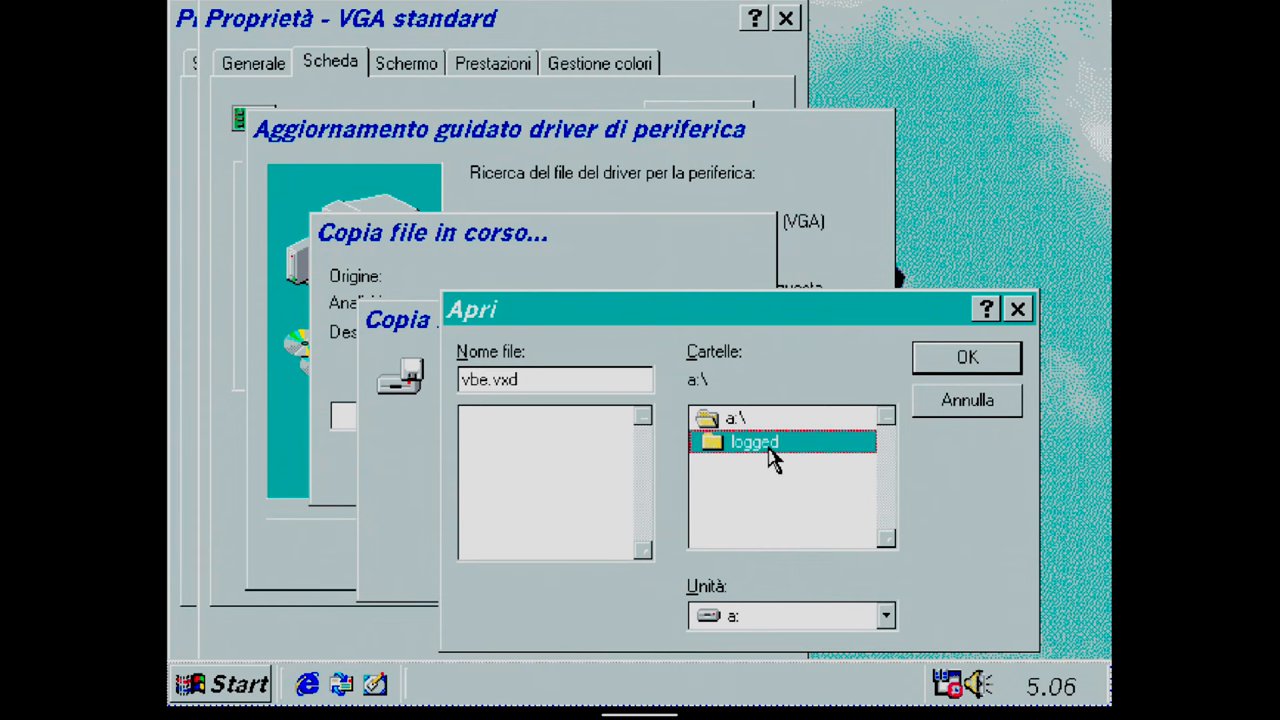
mouse_move(956, 380)
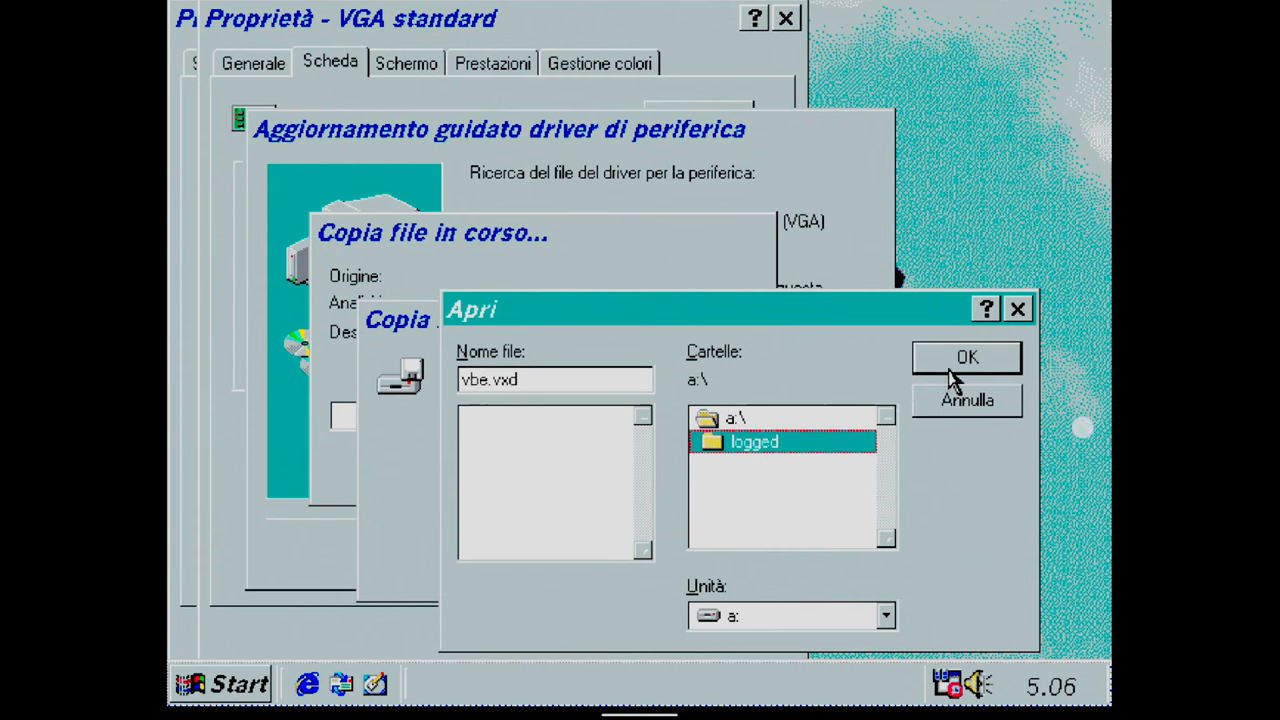
click(966, 356)
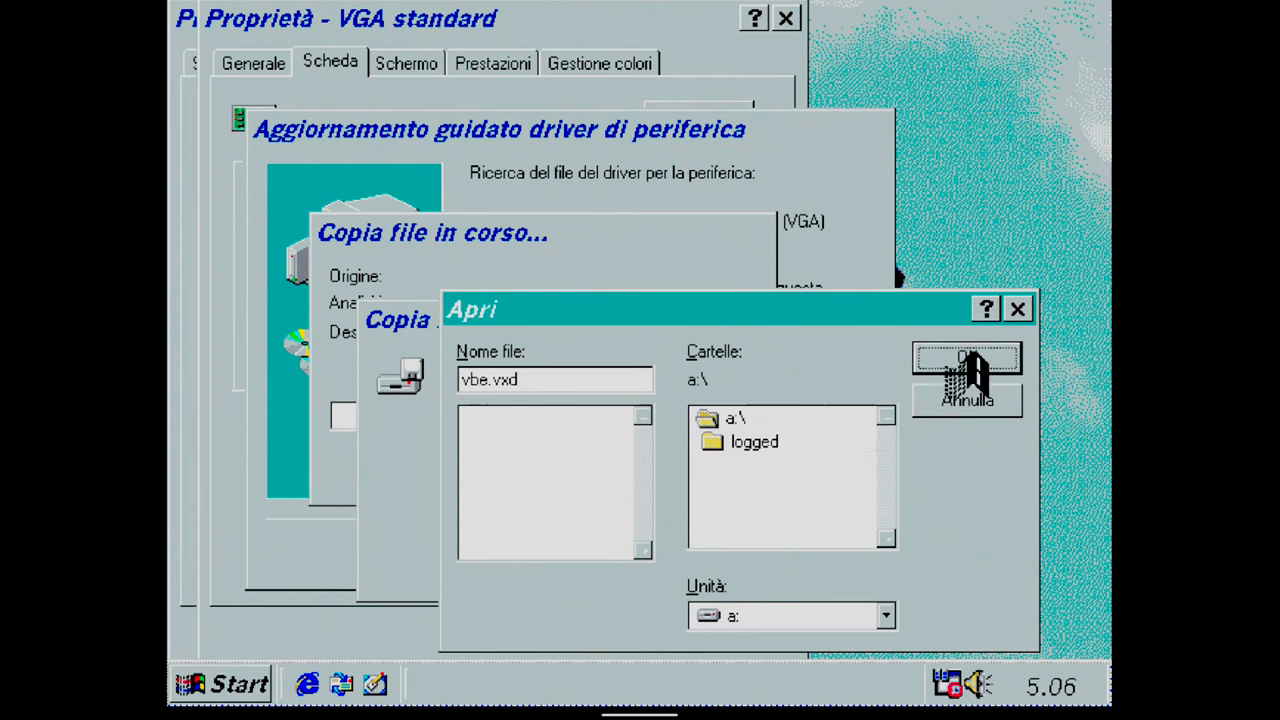
click(964, 364)
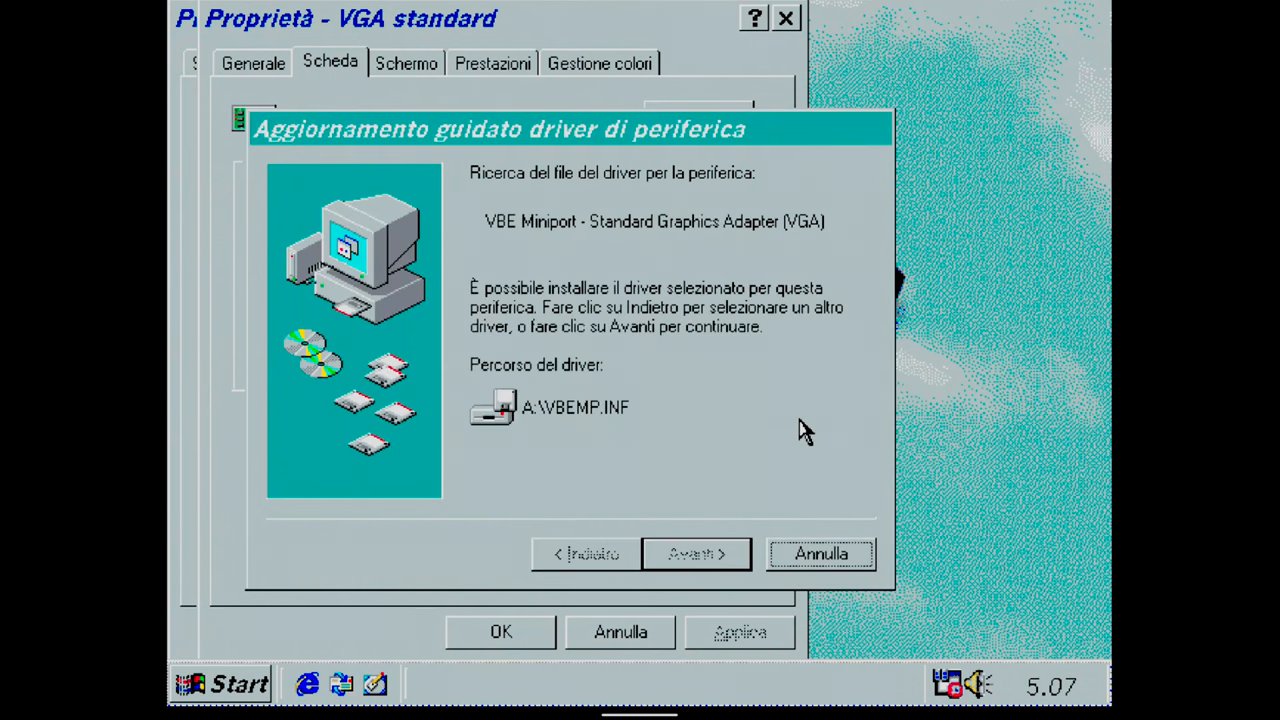
Step: Finish the VBE Miniport driver wizard and close the display properties
click(696, 554)
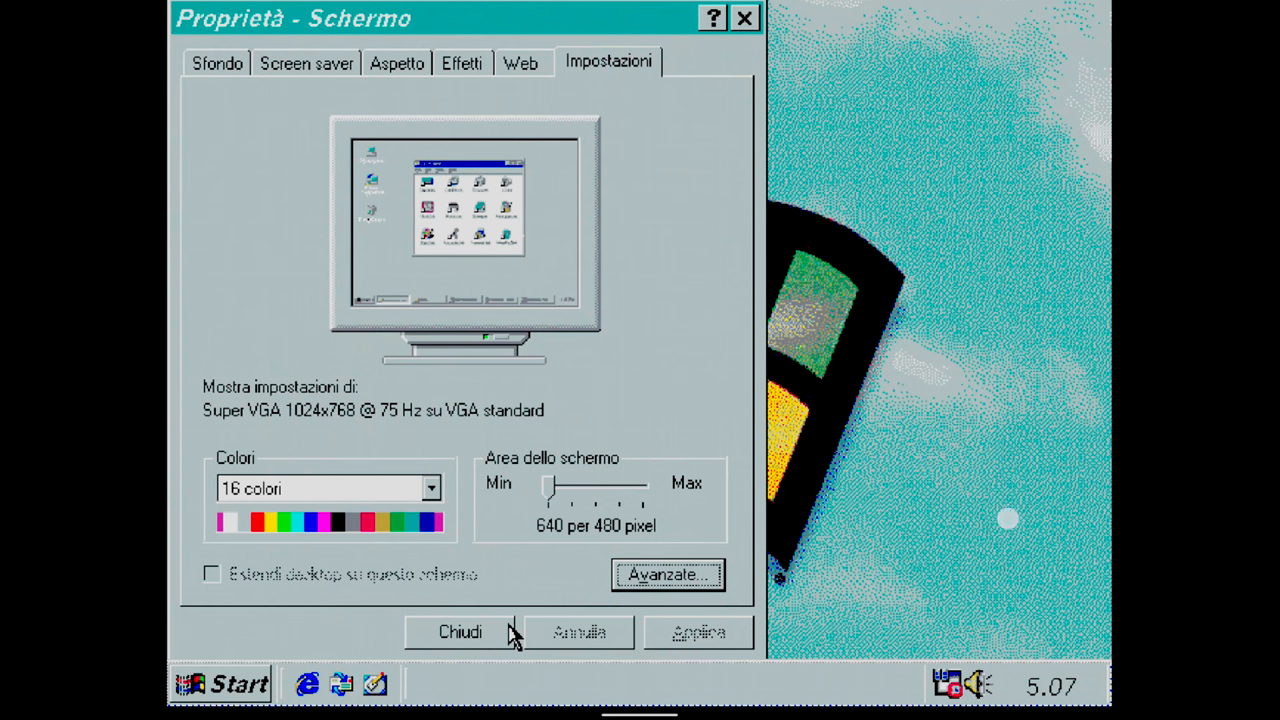
click(460, 632)
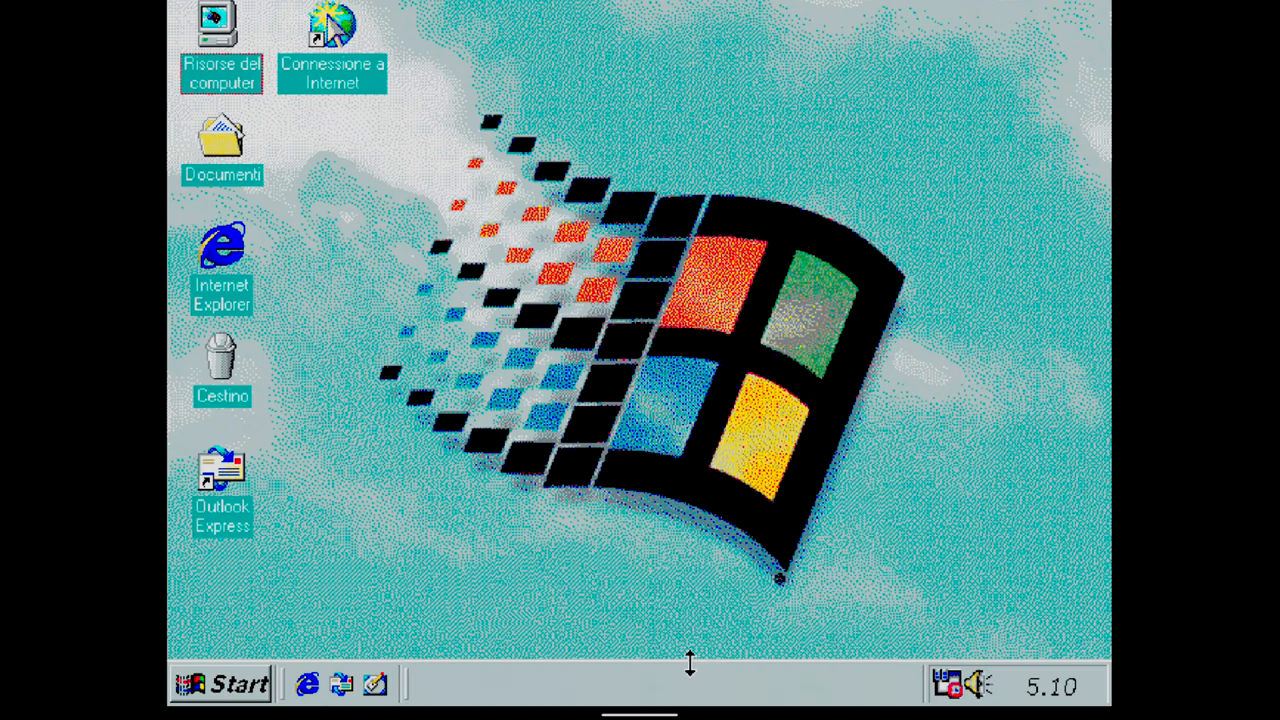
mouse_move(704, 530)
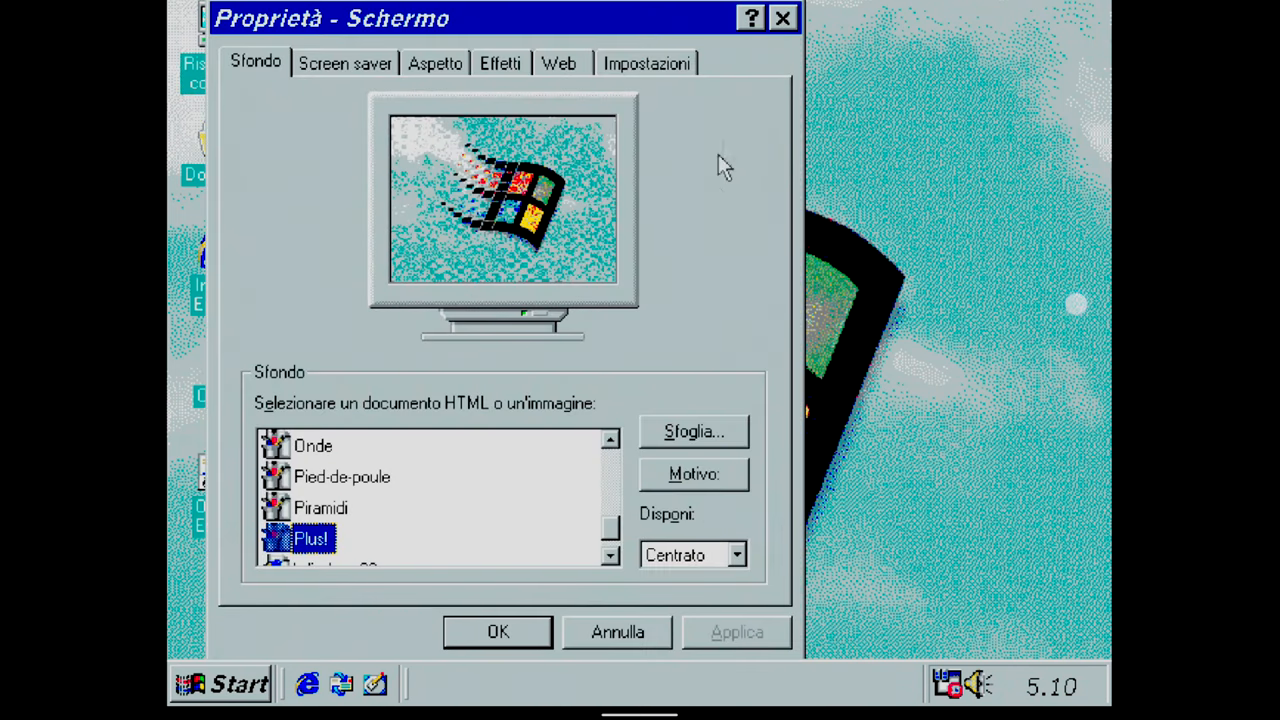
Step: In Impostazioni, raise the screen area to 1024 by 768 and apply the settings
click(646, 62)
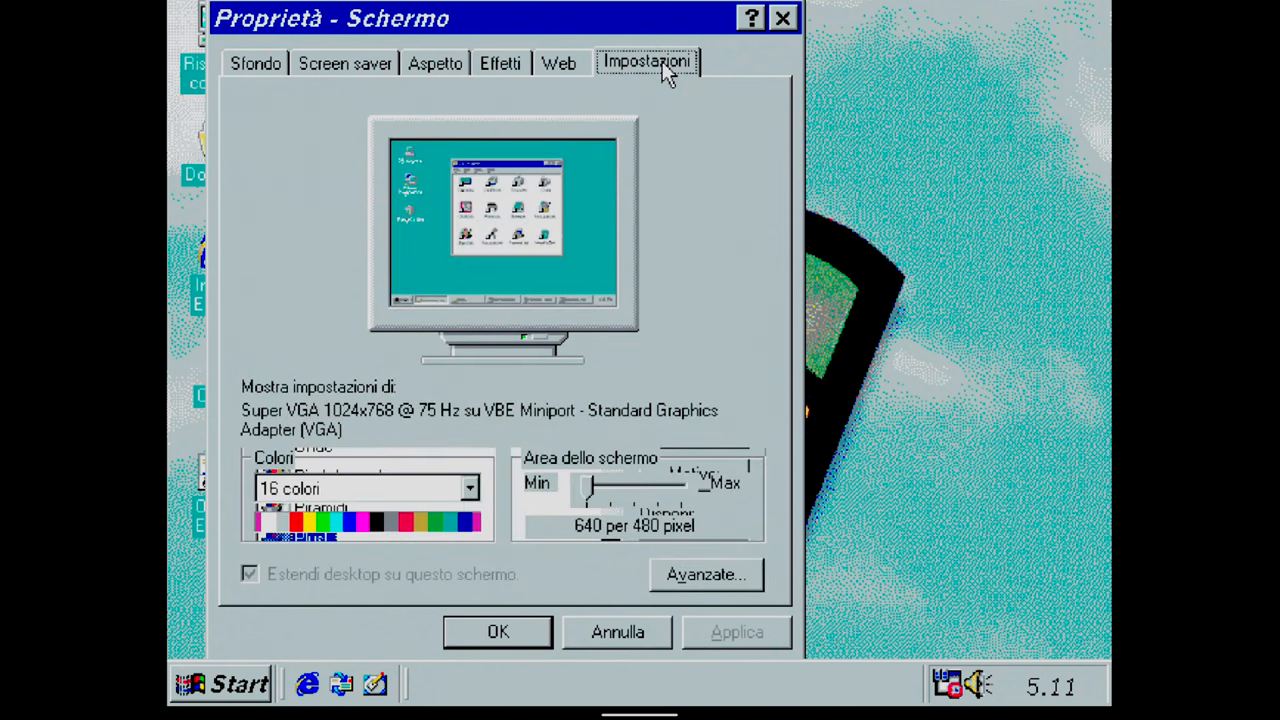
mouse_move(688, 518)
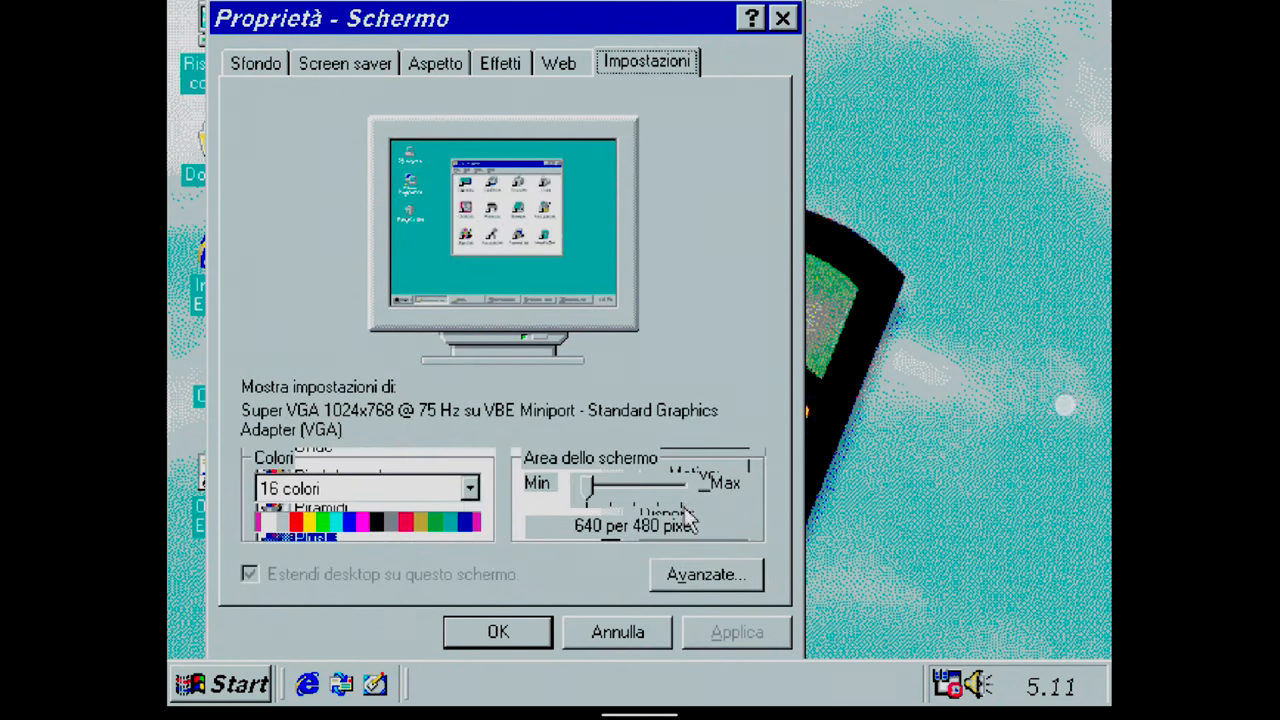
drag(596, 486, 664, 486)
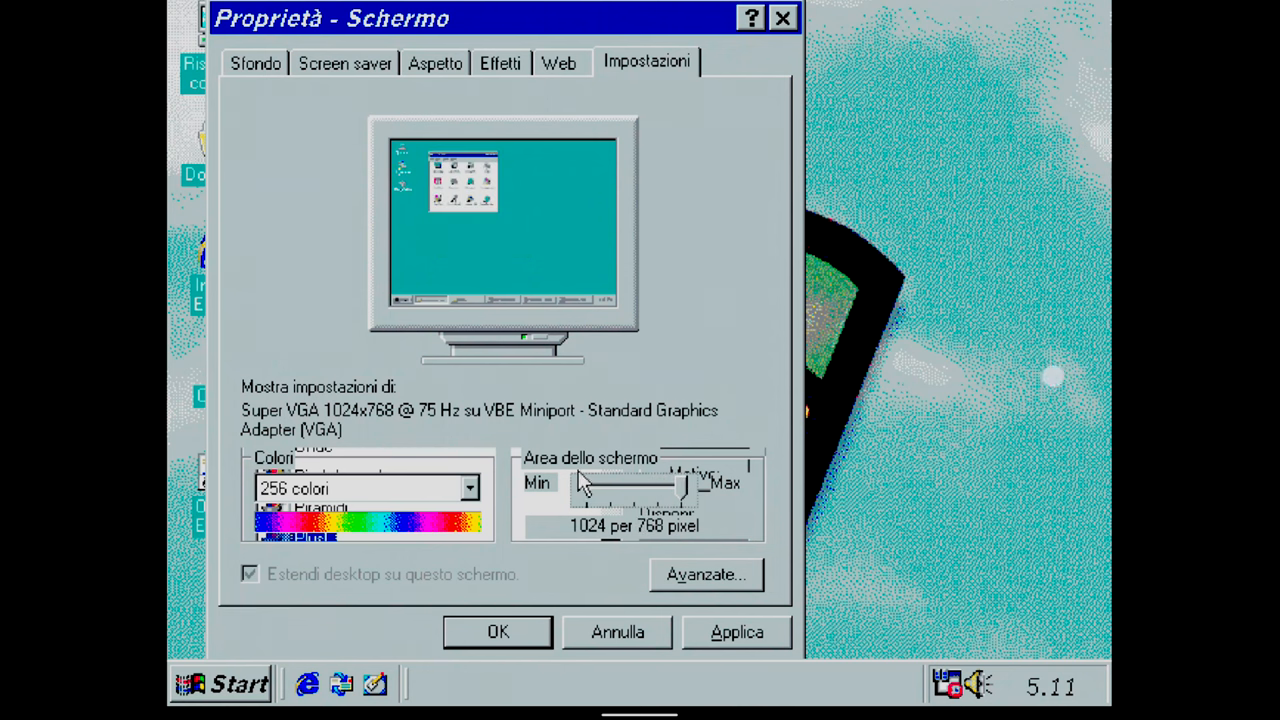
click(468, 488)
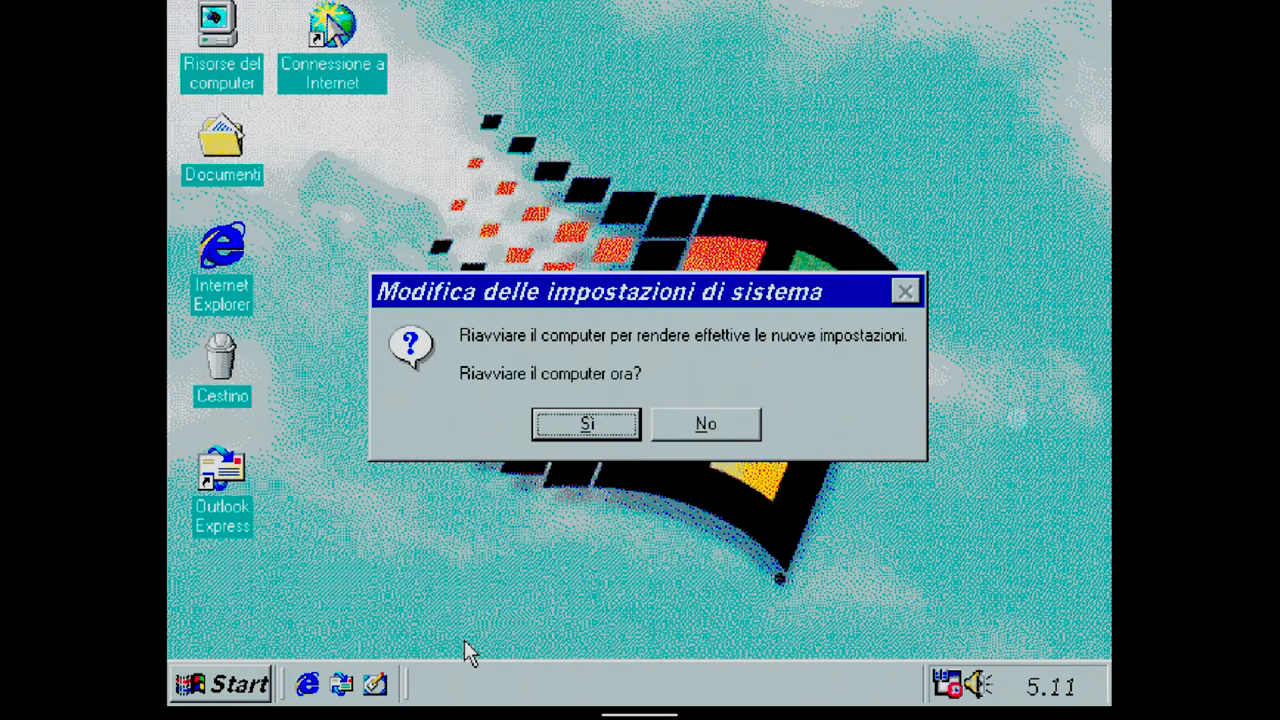
Step: Restart Windows to apply the settings and acknowledge the Schermo display error
click(704, 424)
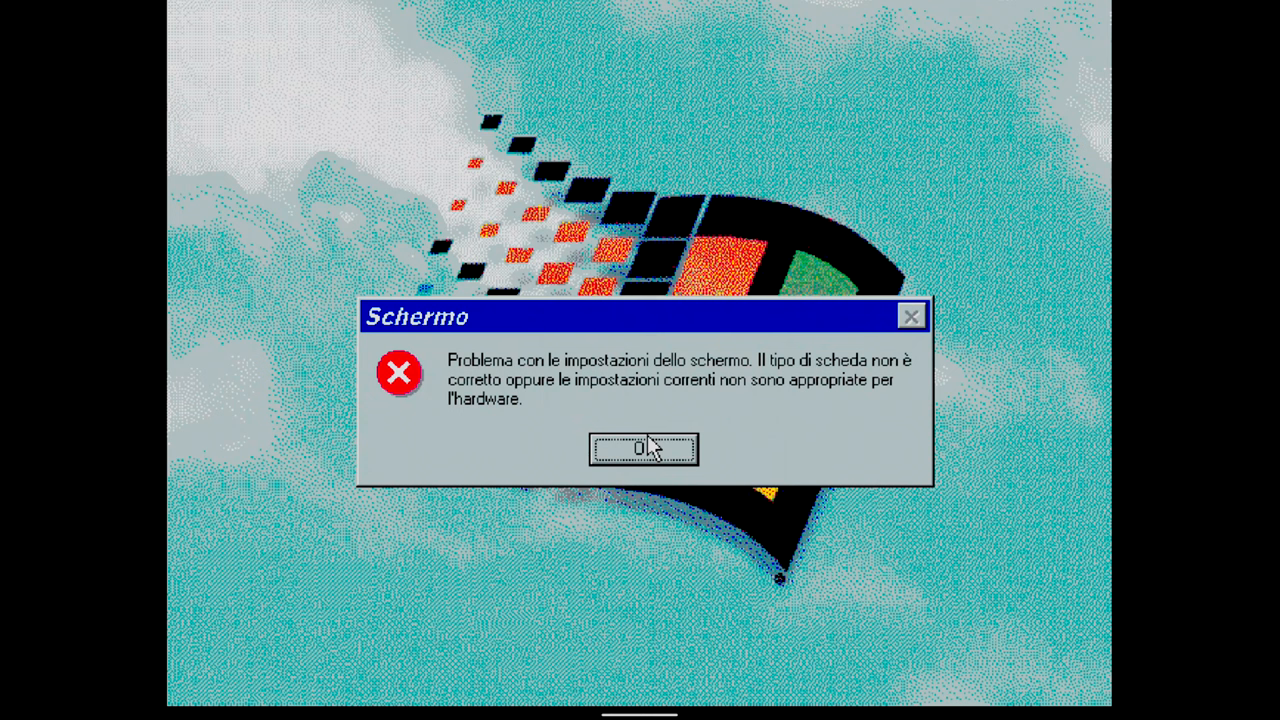
click(644, 448)
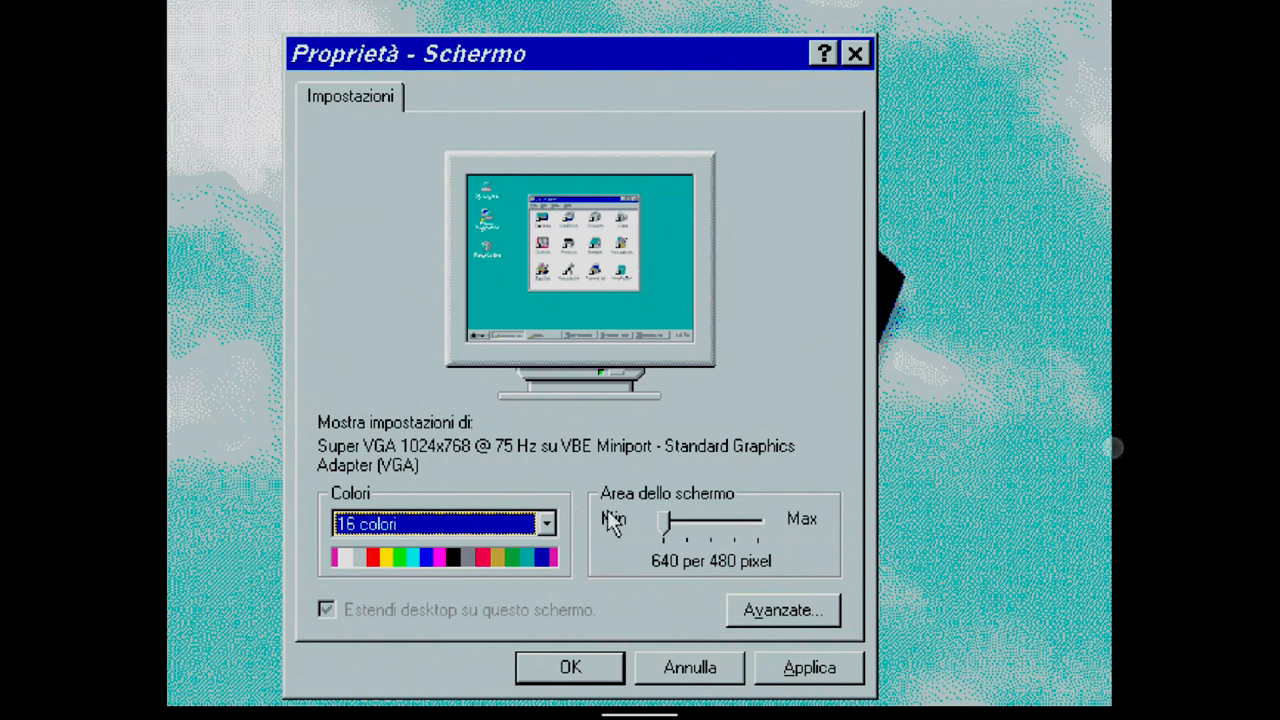
Step: Set colours to 65,536 (16 bit), apply, and restart Windows
click(546, 524)
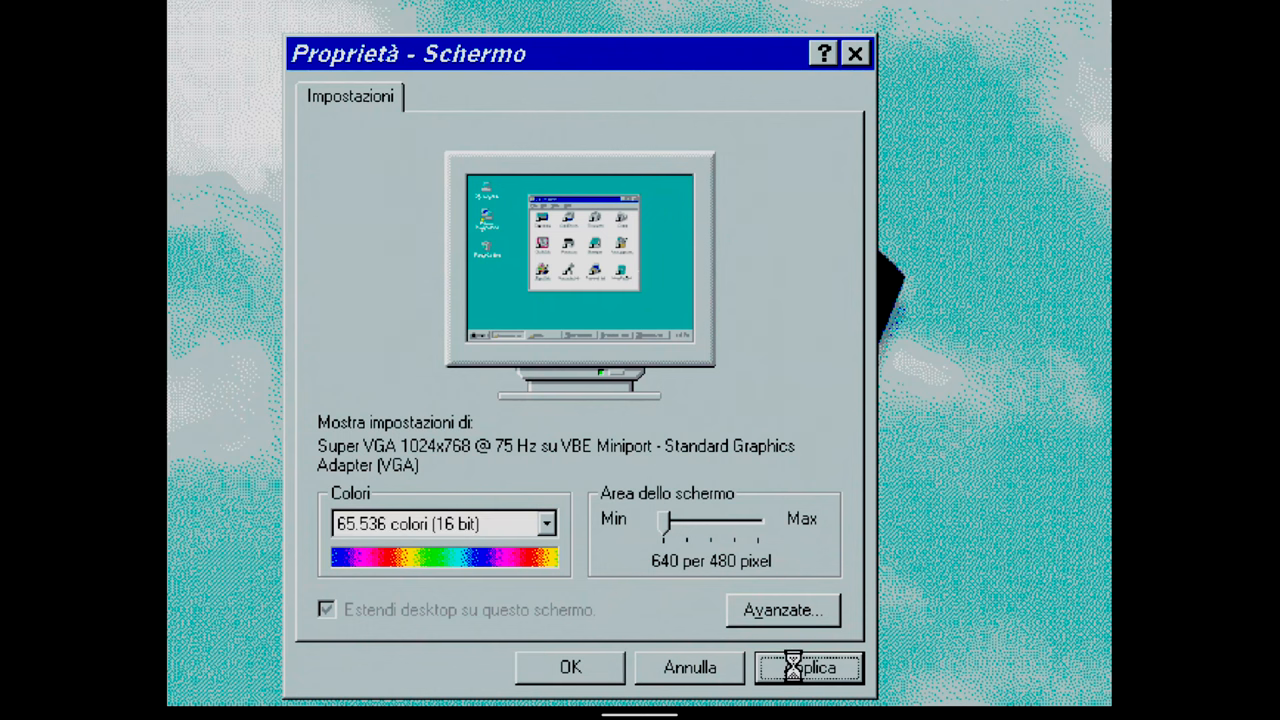
click(808, 668)
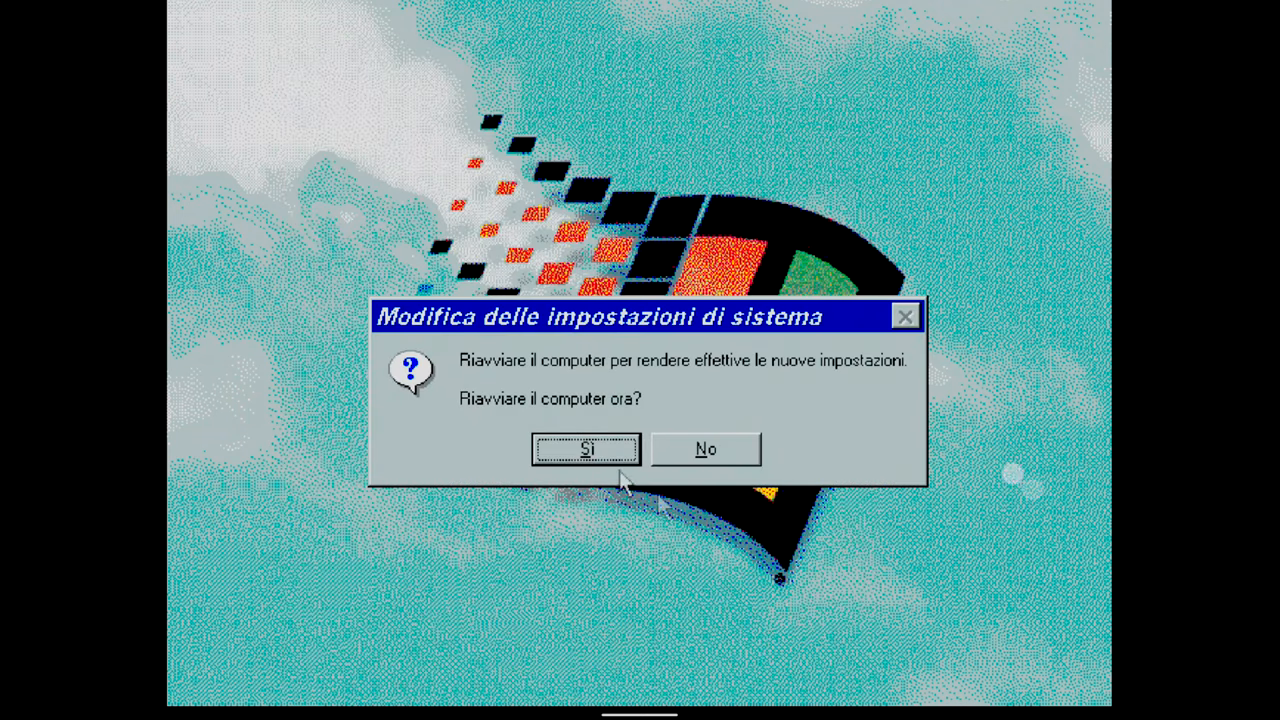
click(586, 448)
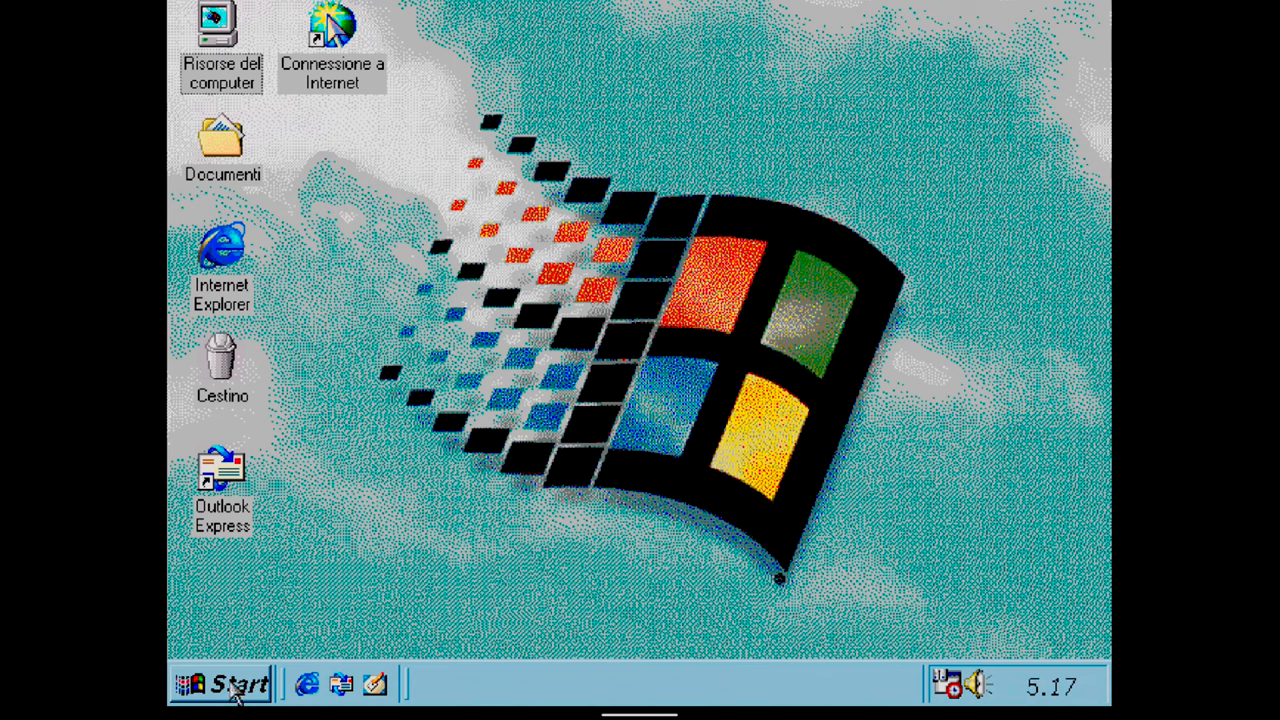
Step: Bring up the Start menu with the Impostazioni submenu showing Pannello di controllo
click(230, 684)
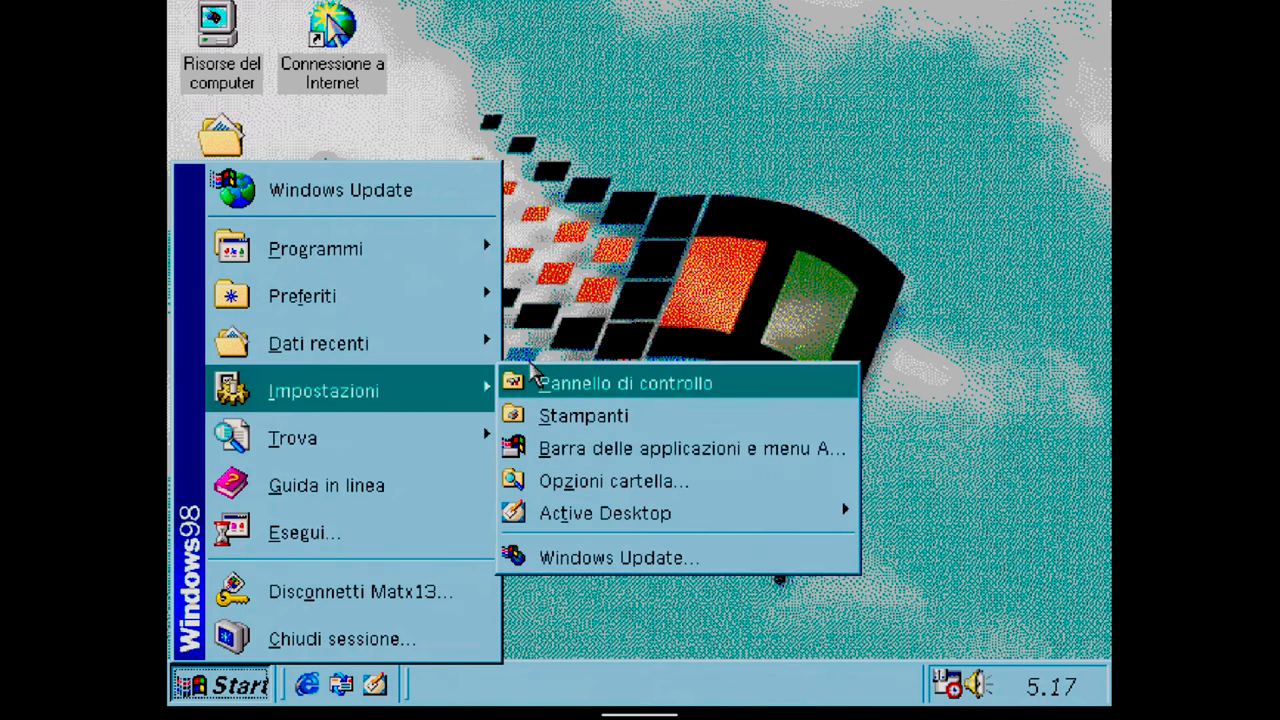
Step: Apply the Windows 98 Plus! (65,536 colours) theme from Temi del desktop in Control Panel
click(640, 400)
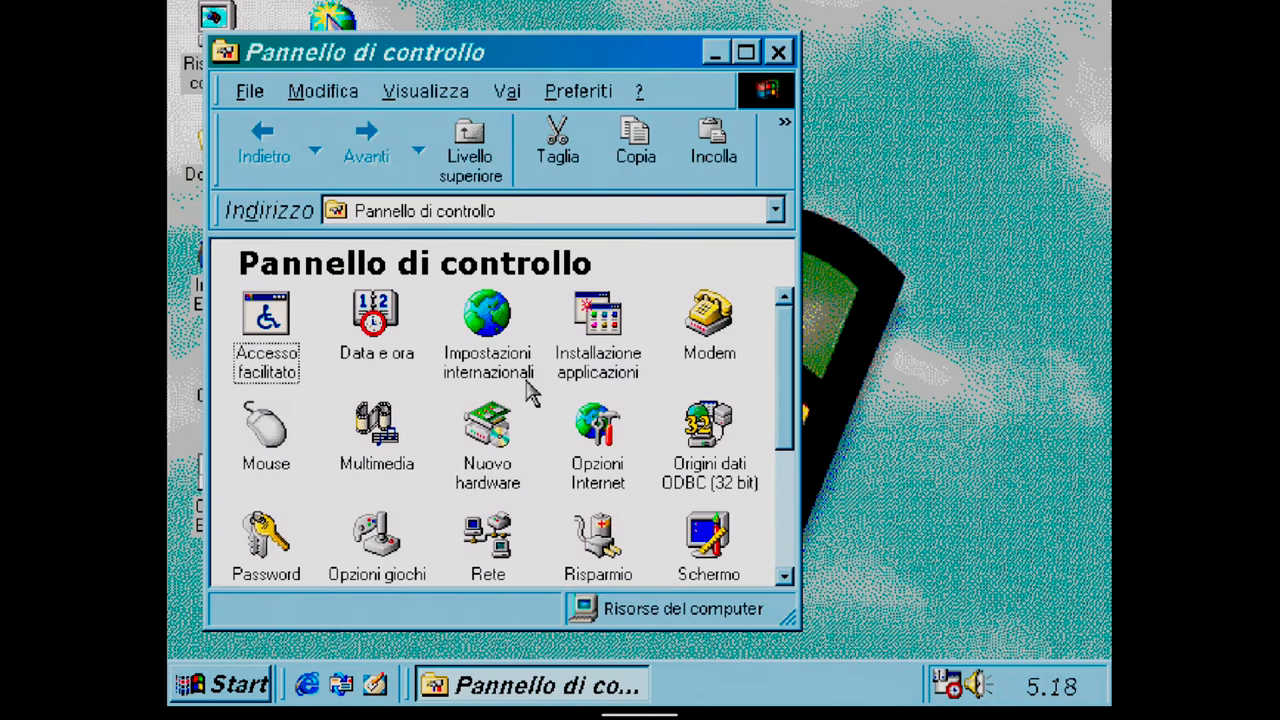
scroll(down, 3)
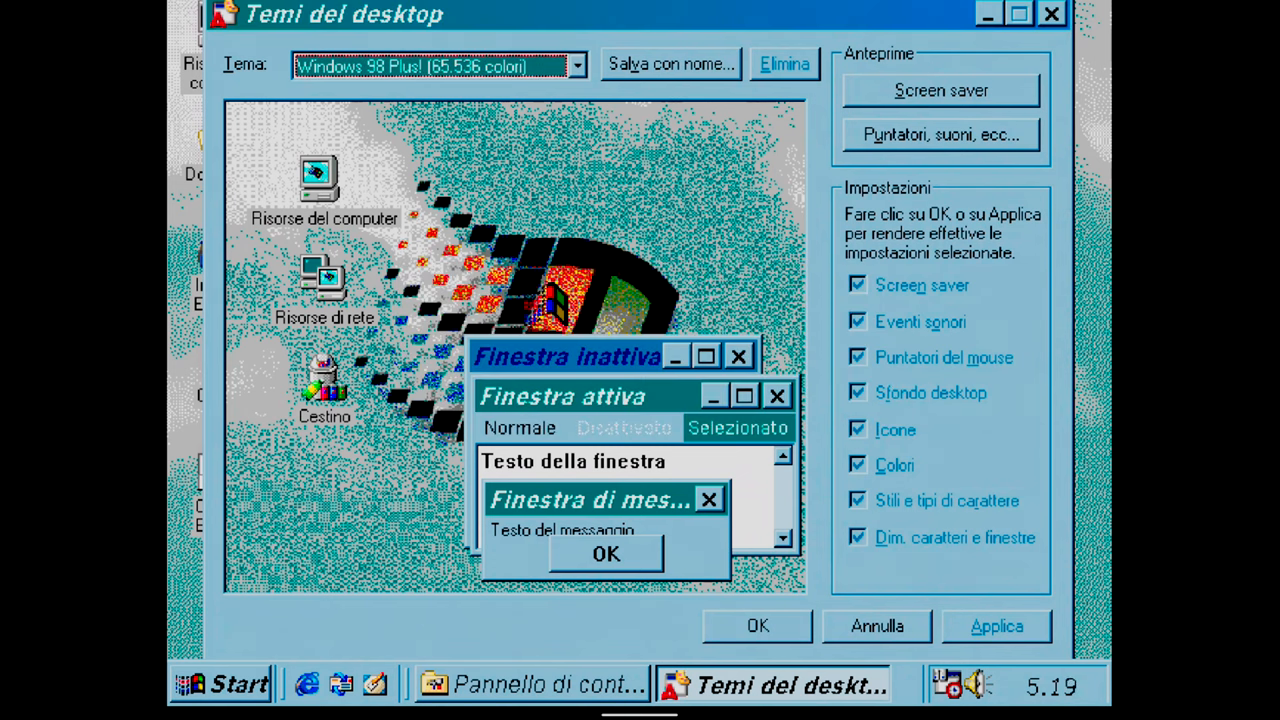
click(996, 624)
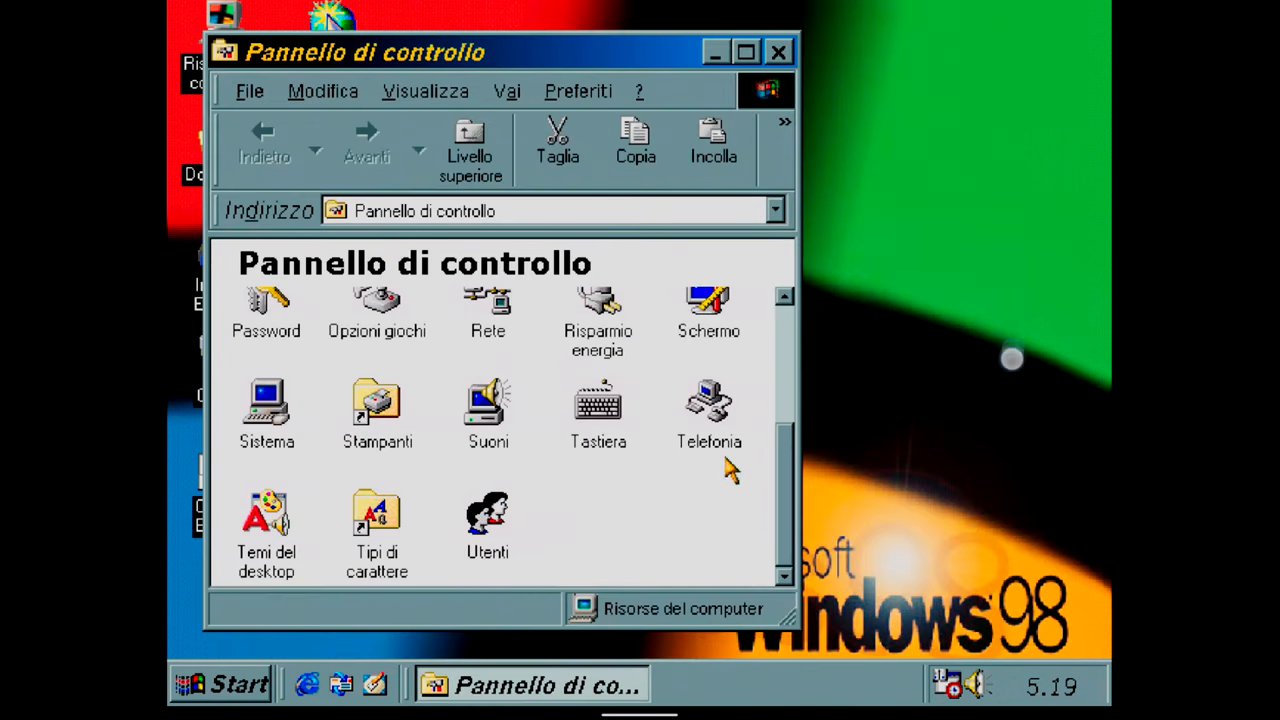
mouse_move(716, 356)
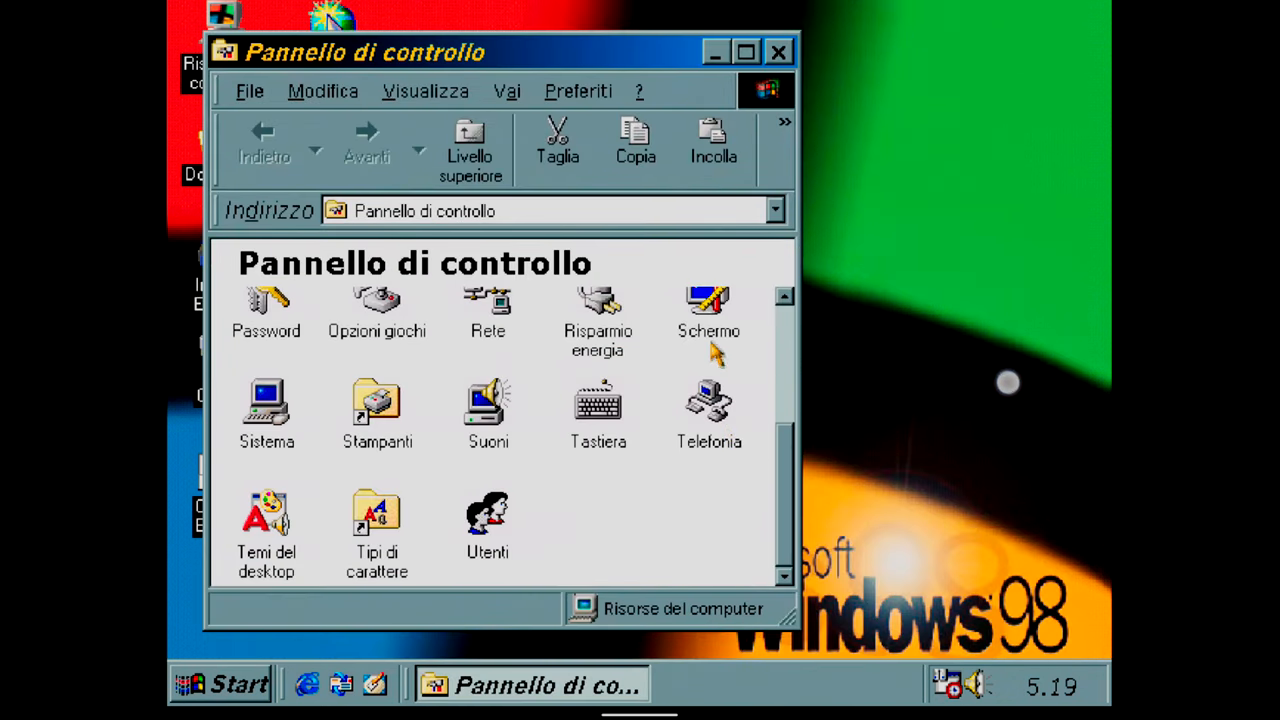
mouse_move(684, 114)
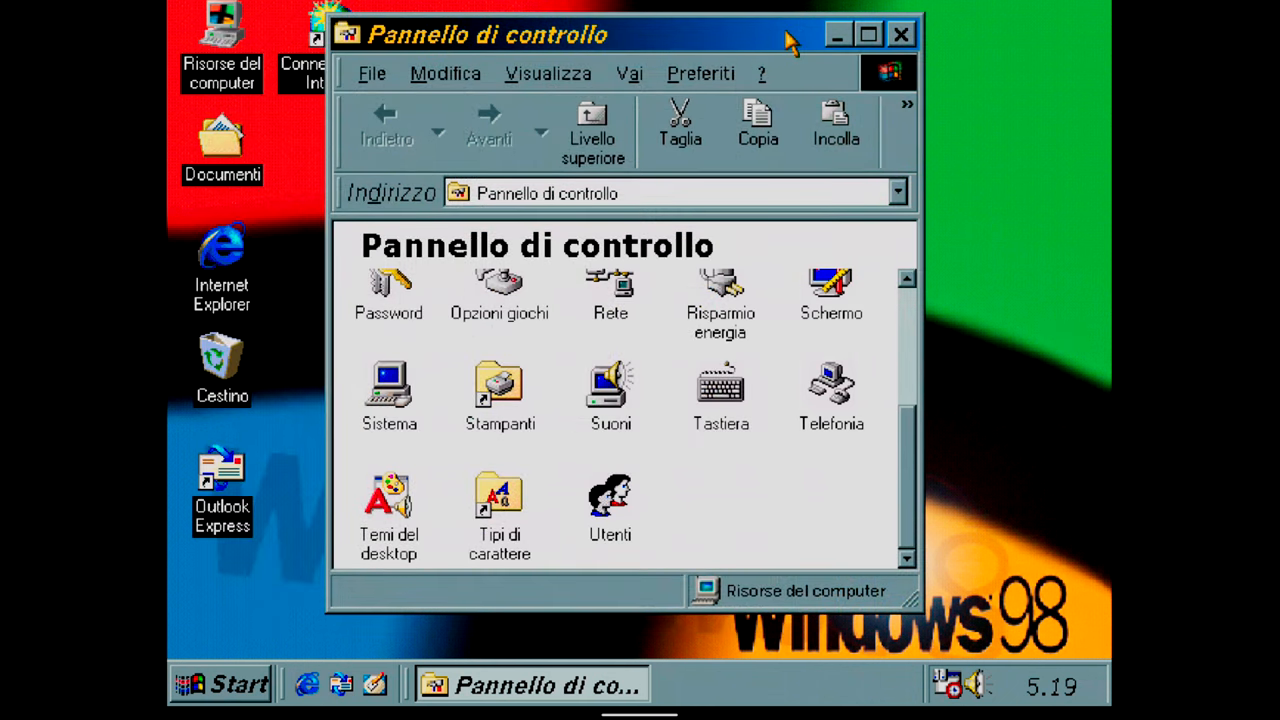
mouse_move(804, 320)
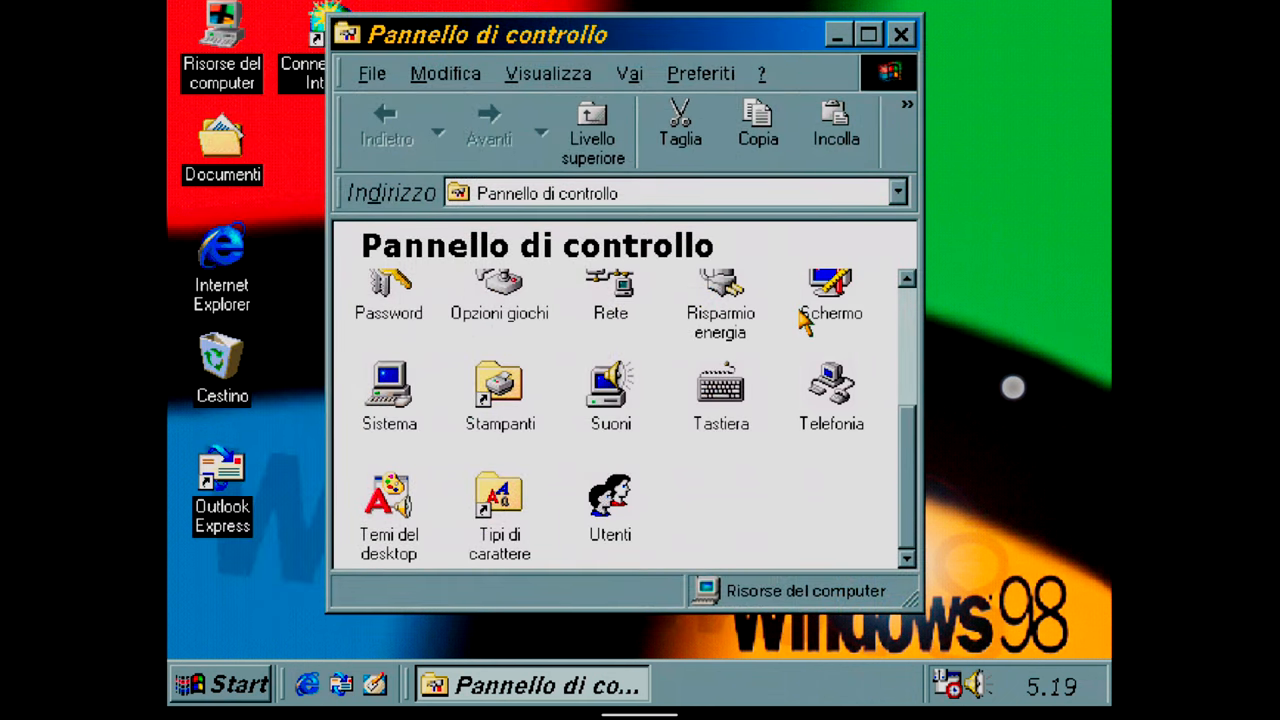
Step: Set Area dello schermo to 1024 per 768 in Schermo and confirm keeping it
click(832, 290)
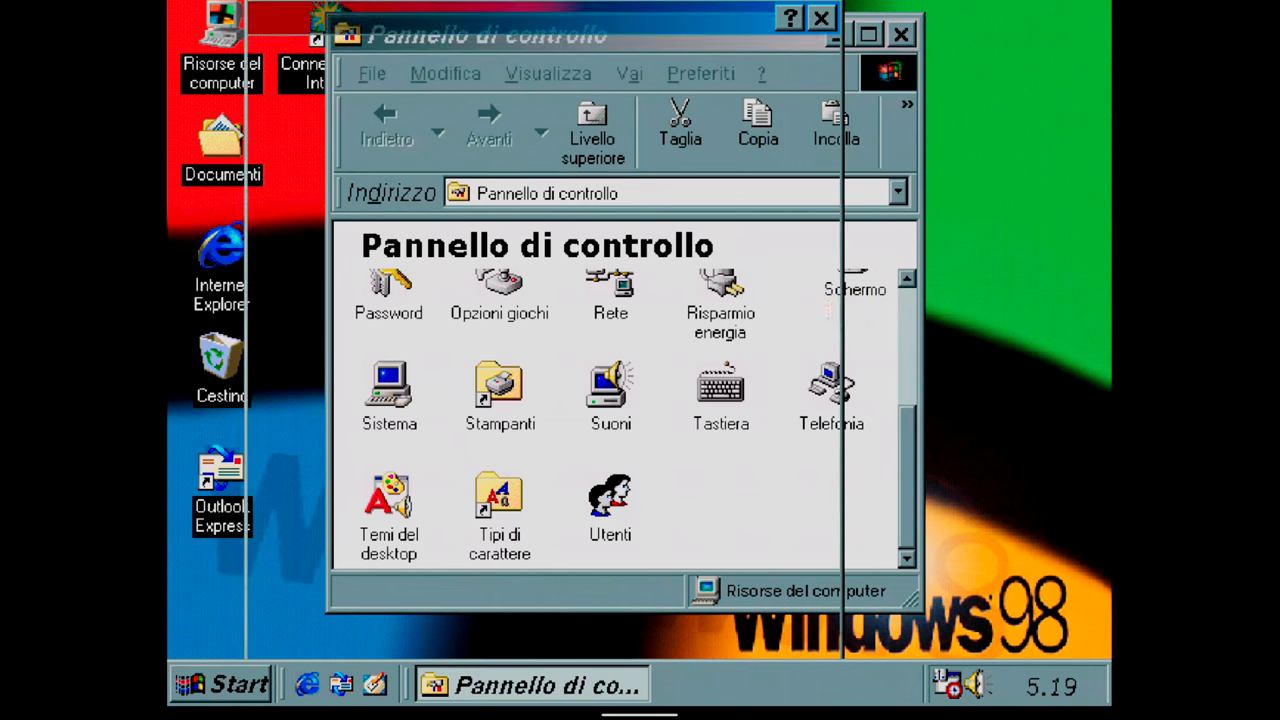
double_click(856, 284)
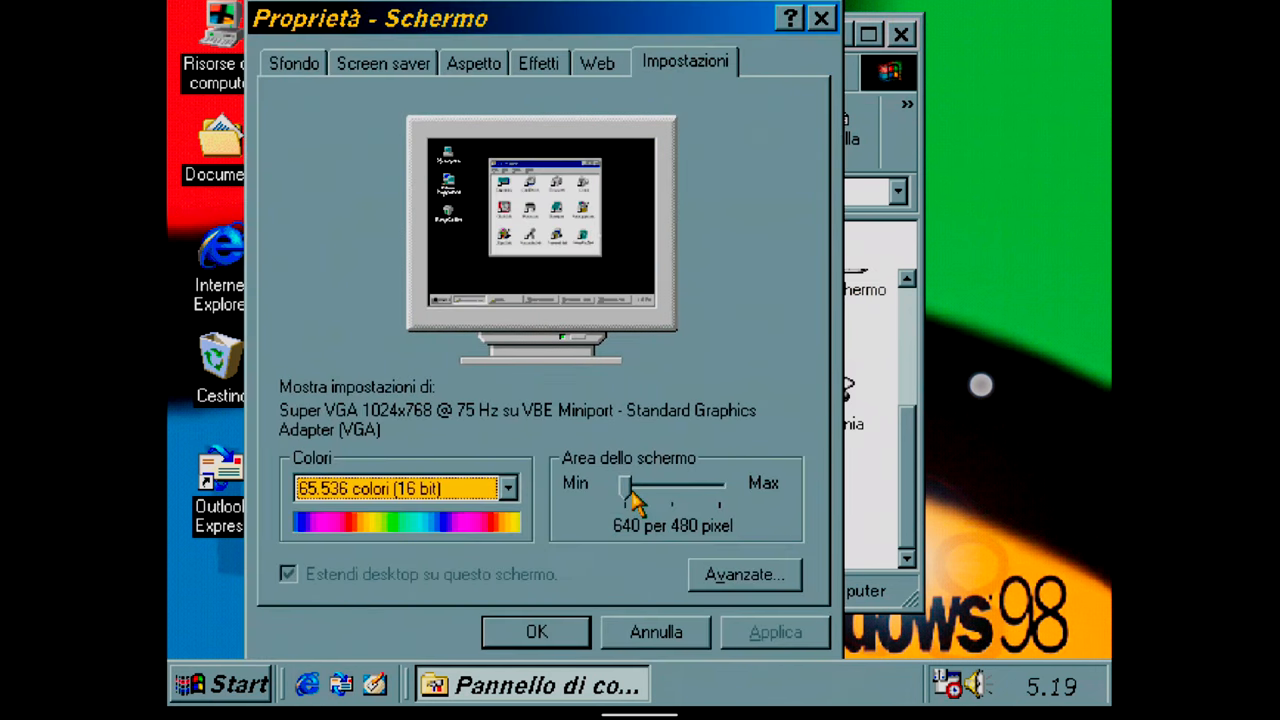
drag(636, 490, 676, 490)
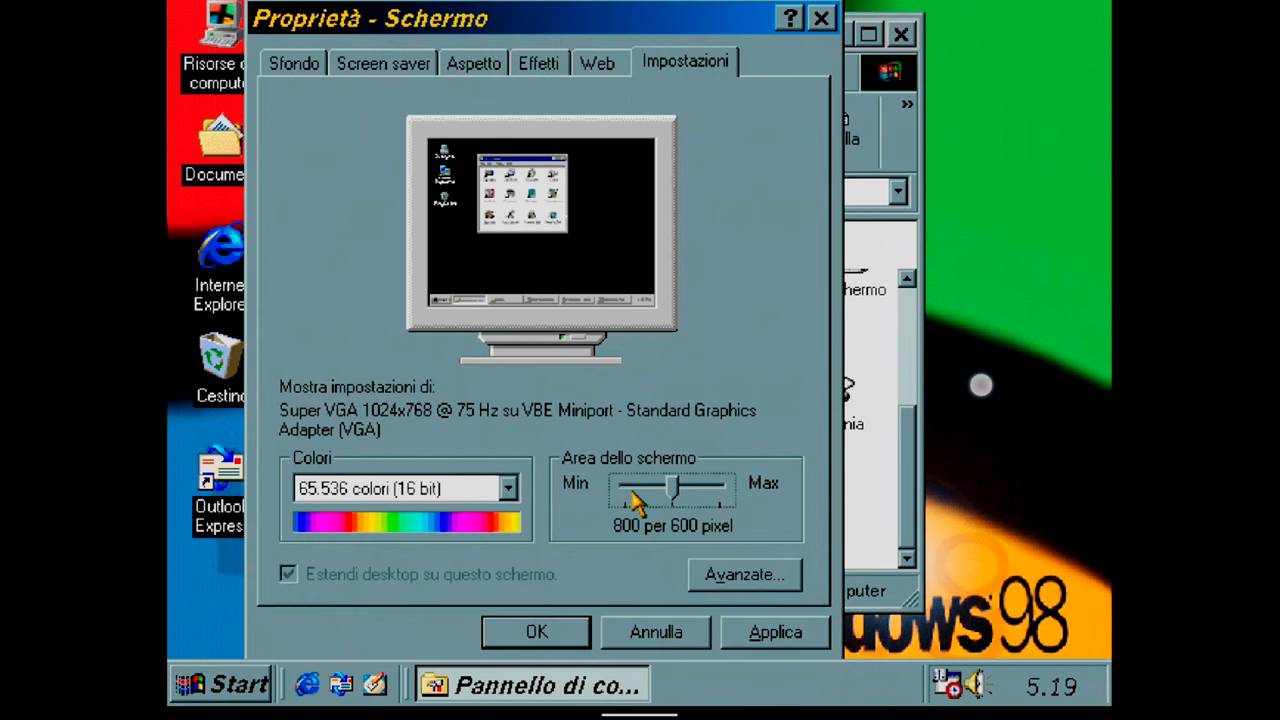
drag(640, 486, 690, 486)
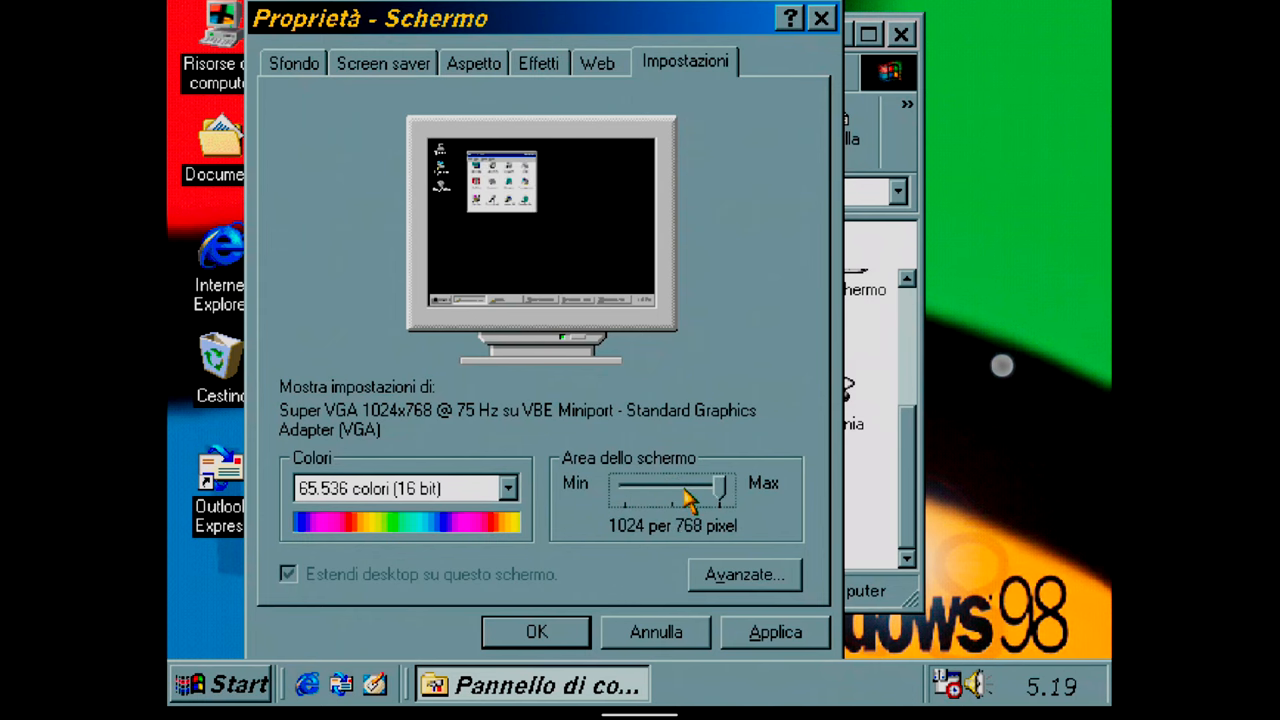
click(774, 632)
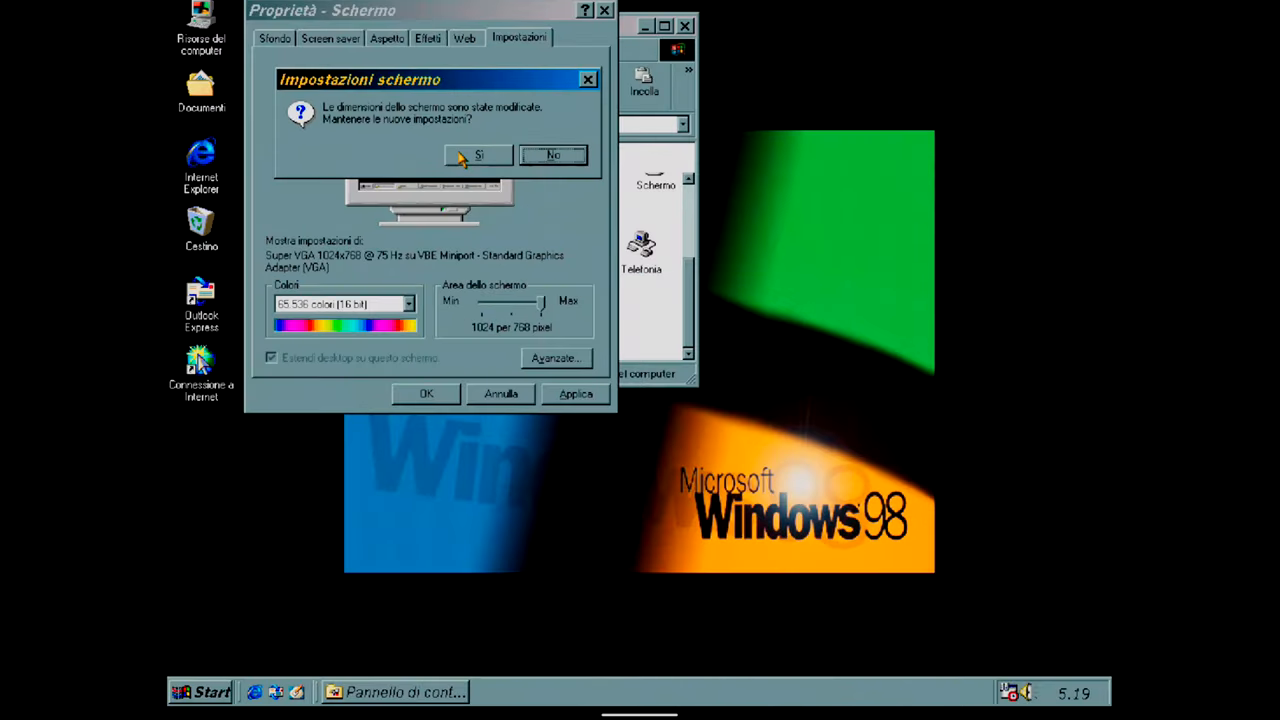
click(478, 156)
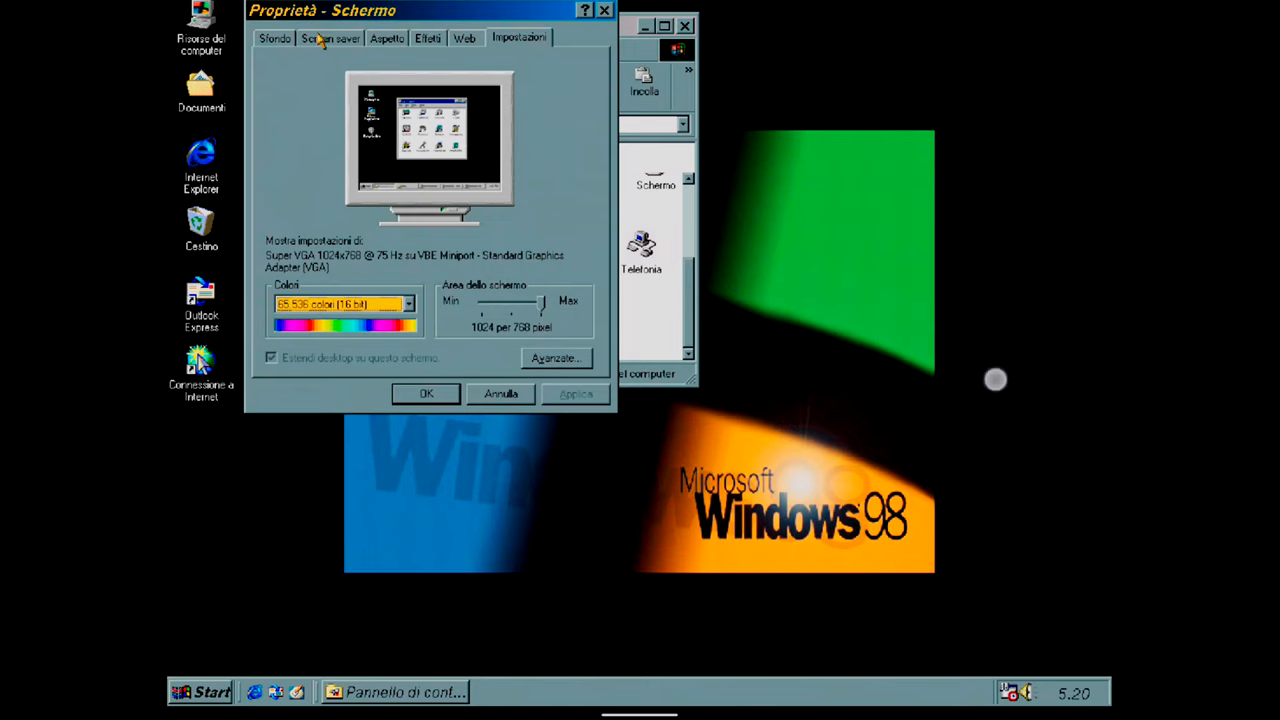
Step: Change the wallpaper display from Centrato to Estendi on the Sfondo page and apply it
click(274, 38)
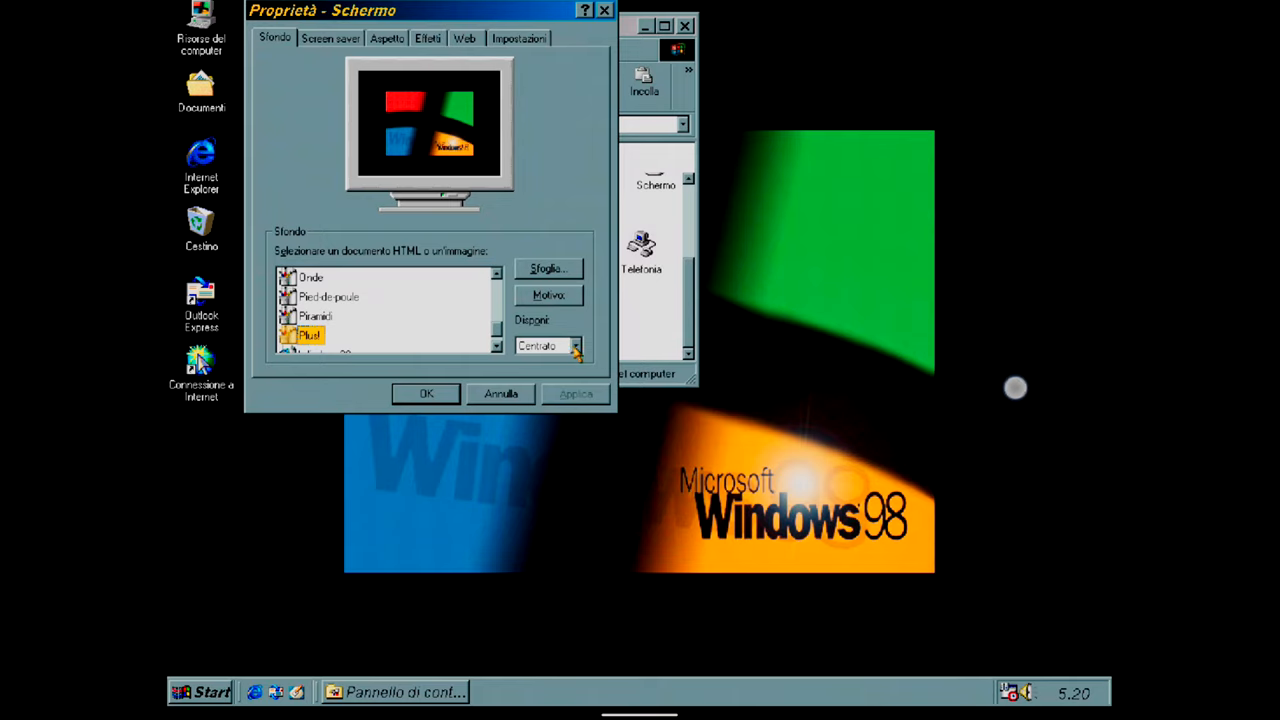
click(576, 344)
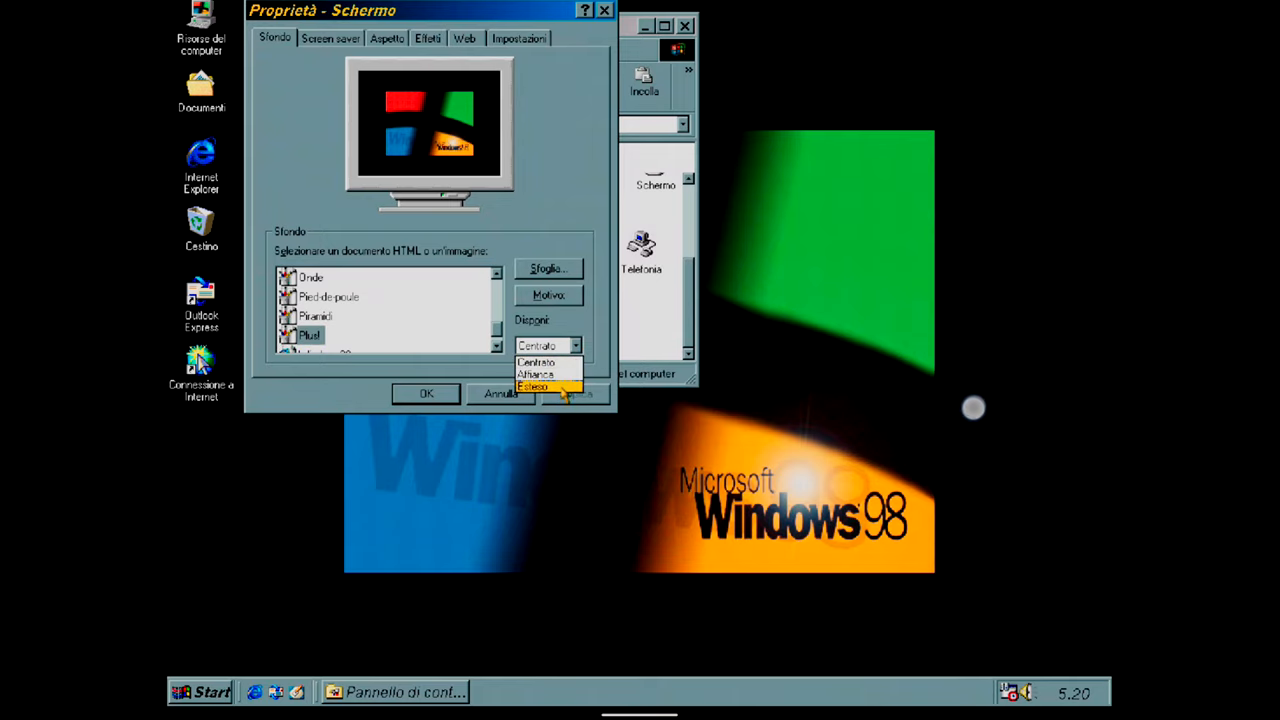
click(536, 388)
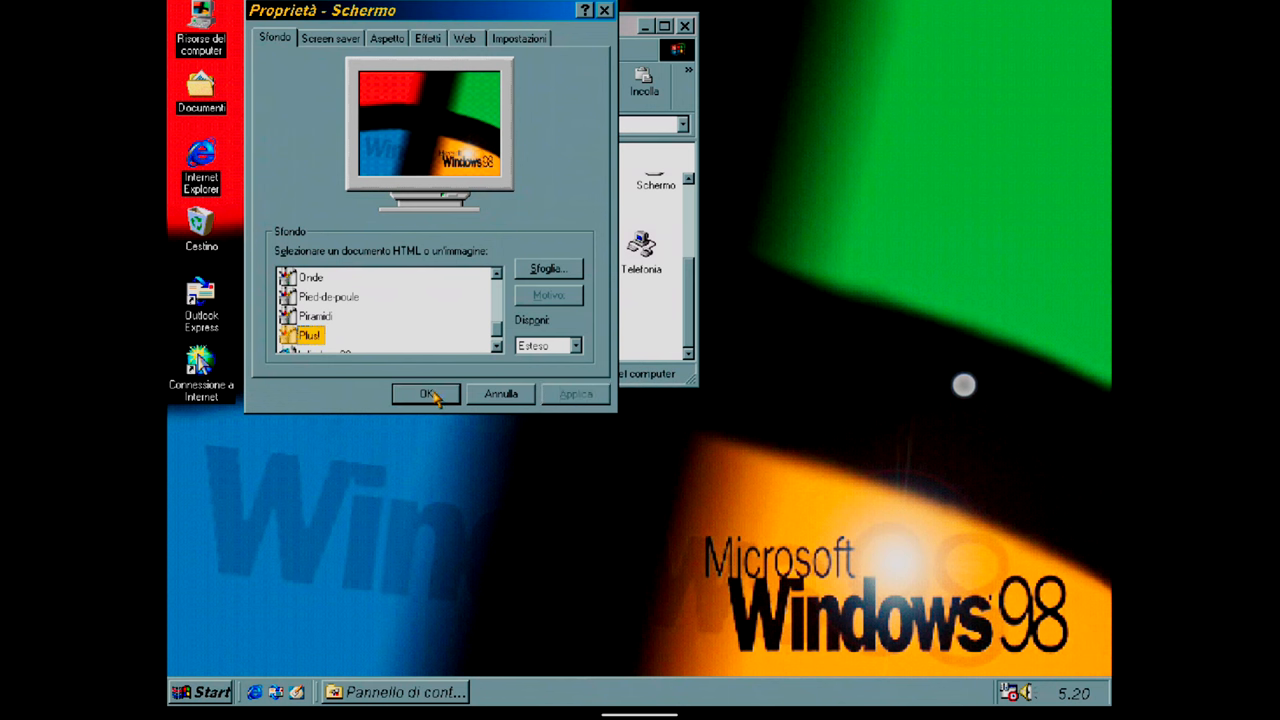
click(426, 392)
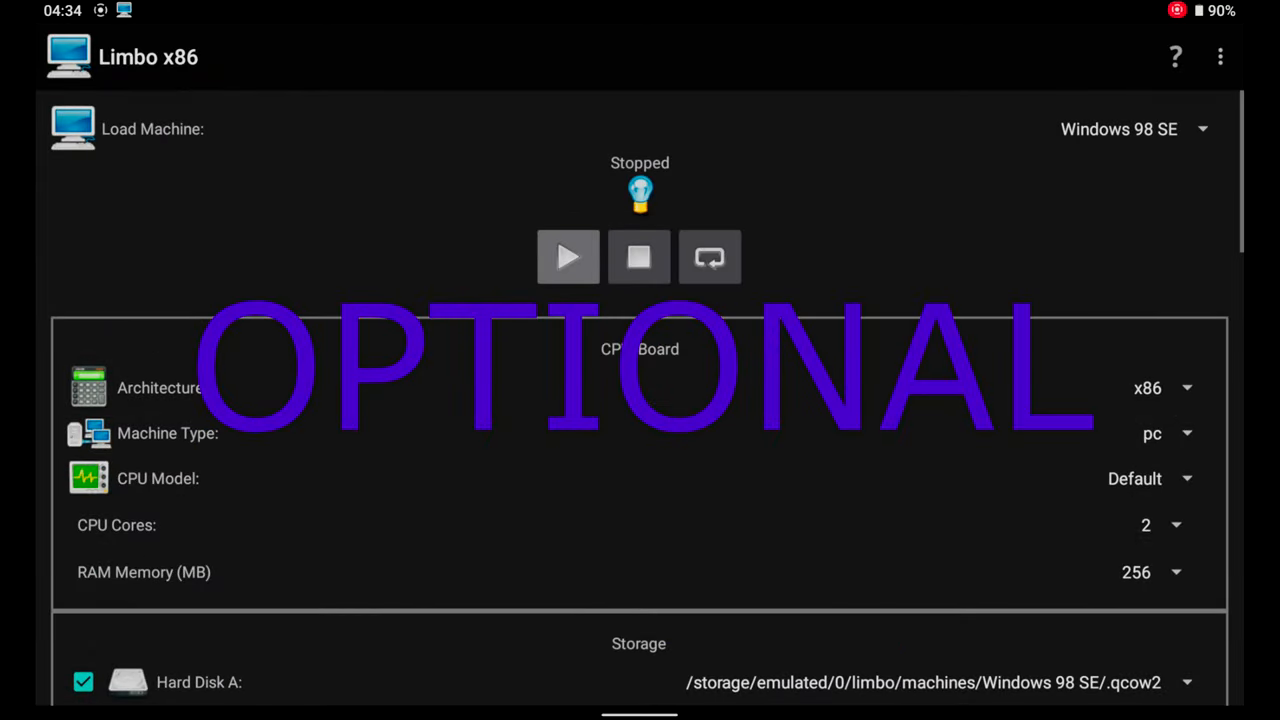
Step: Start the stopped Windows 98 SE machine from the Limbo x86 launcher
click(568, 256)
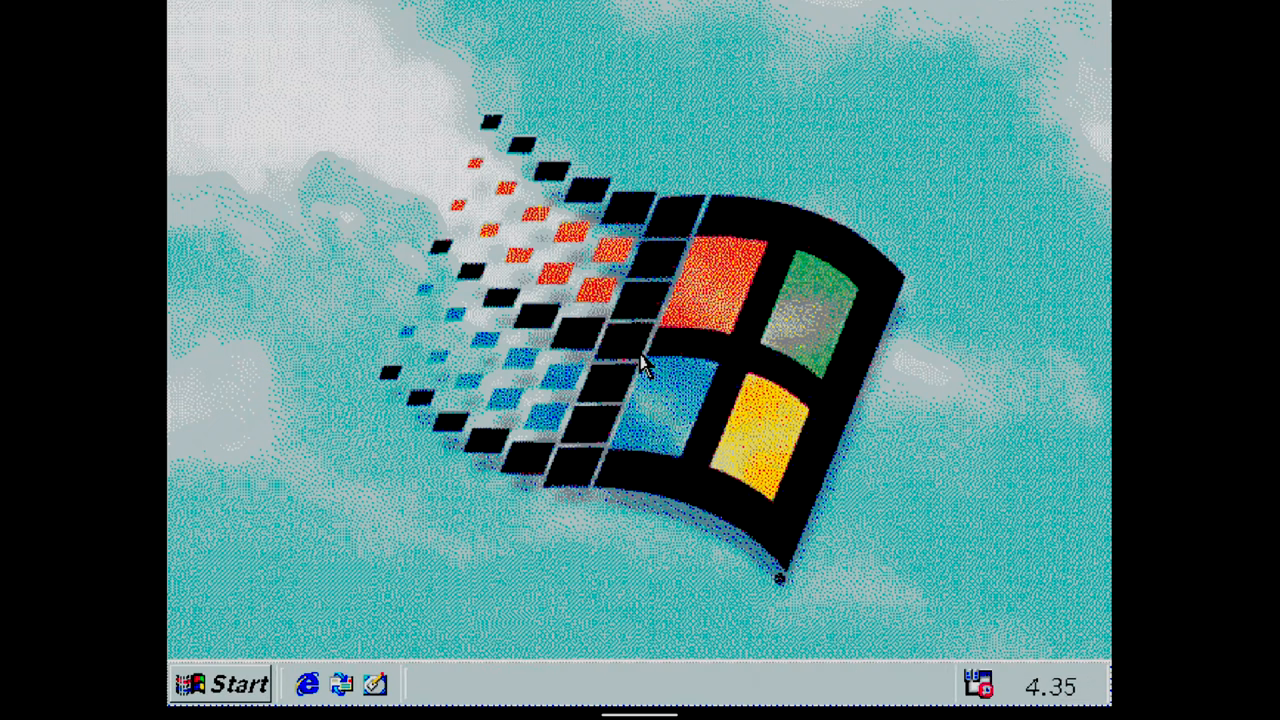
mouse_move(650, 380)
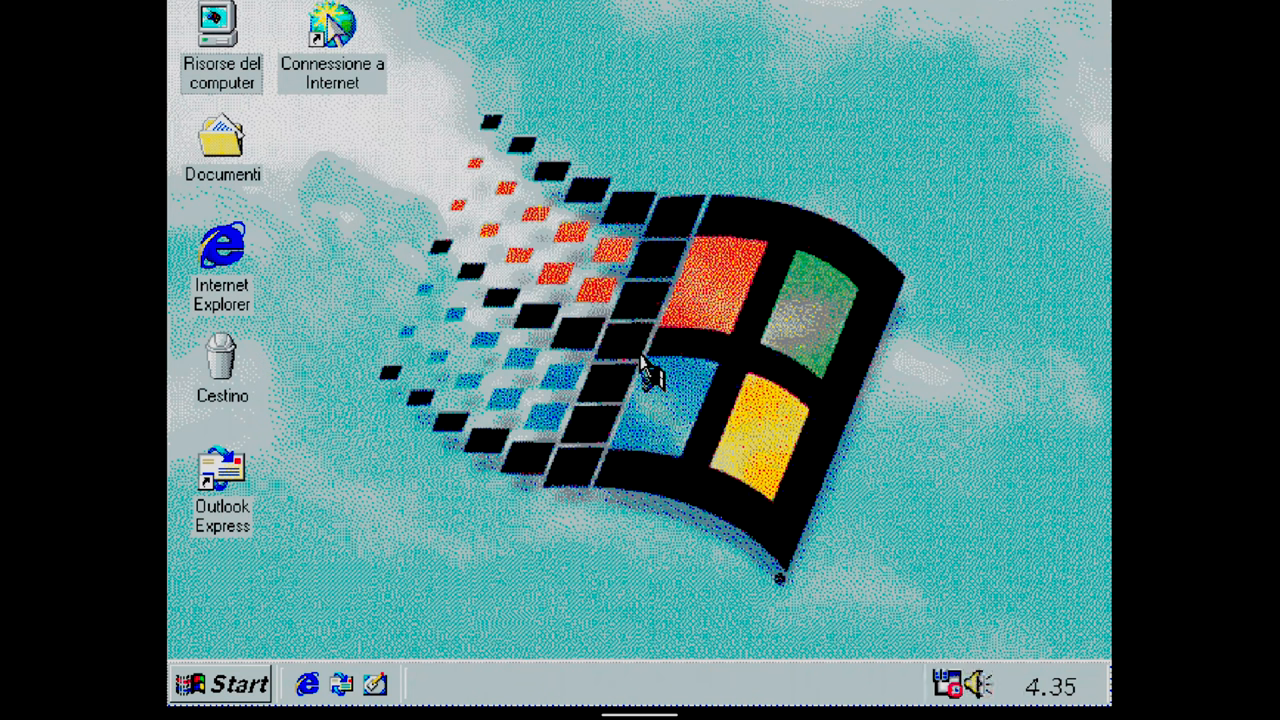
mouse_move(644, 364)
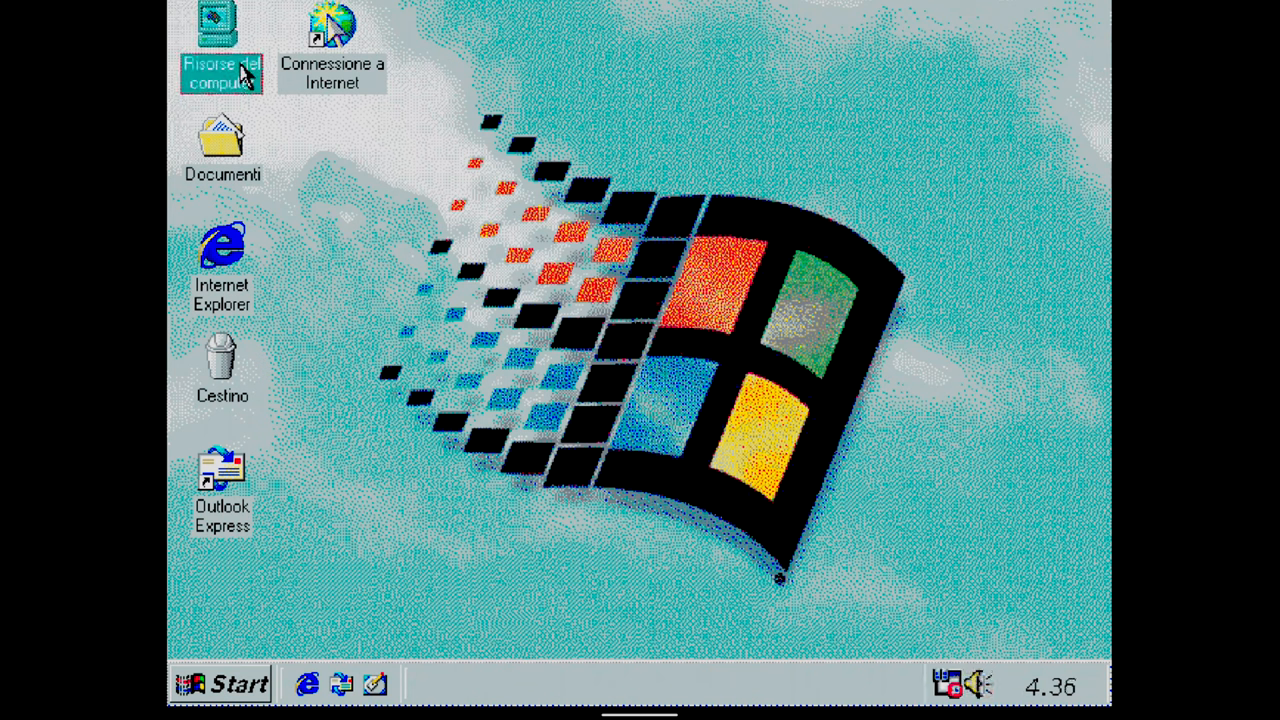
Step: Bring up Risorse del computer showing drives A, C, D and E
click(222, 44)
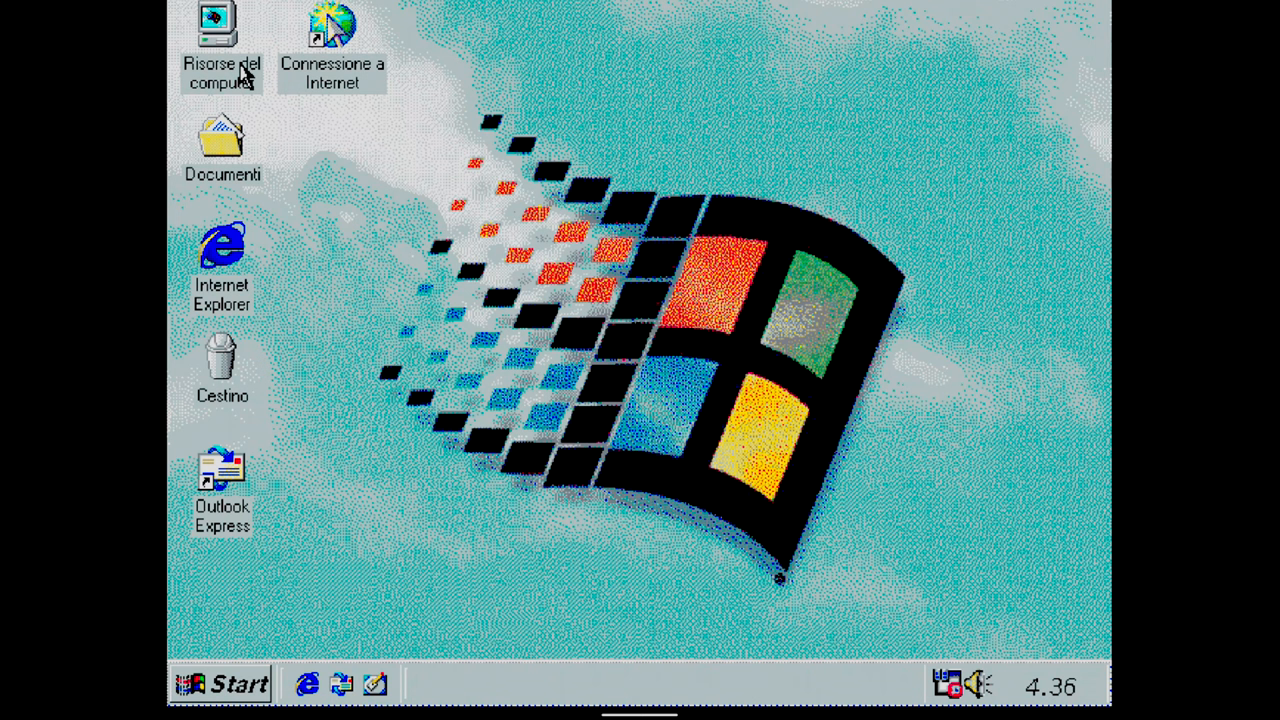
double_click(220, 30)
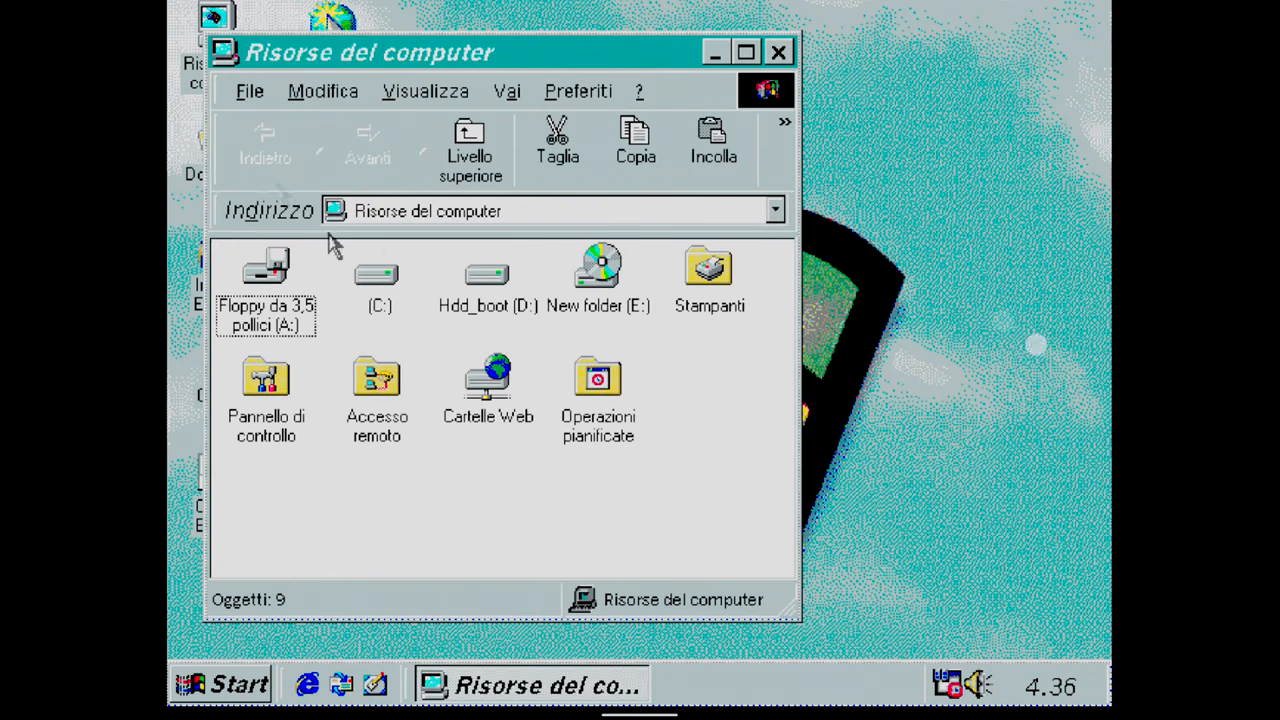
mouse_move(484, 290)
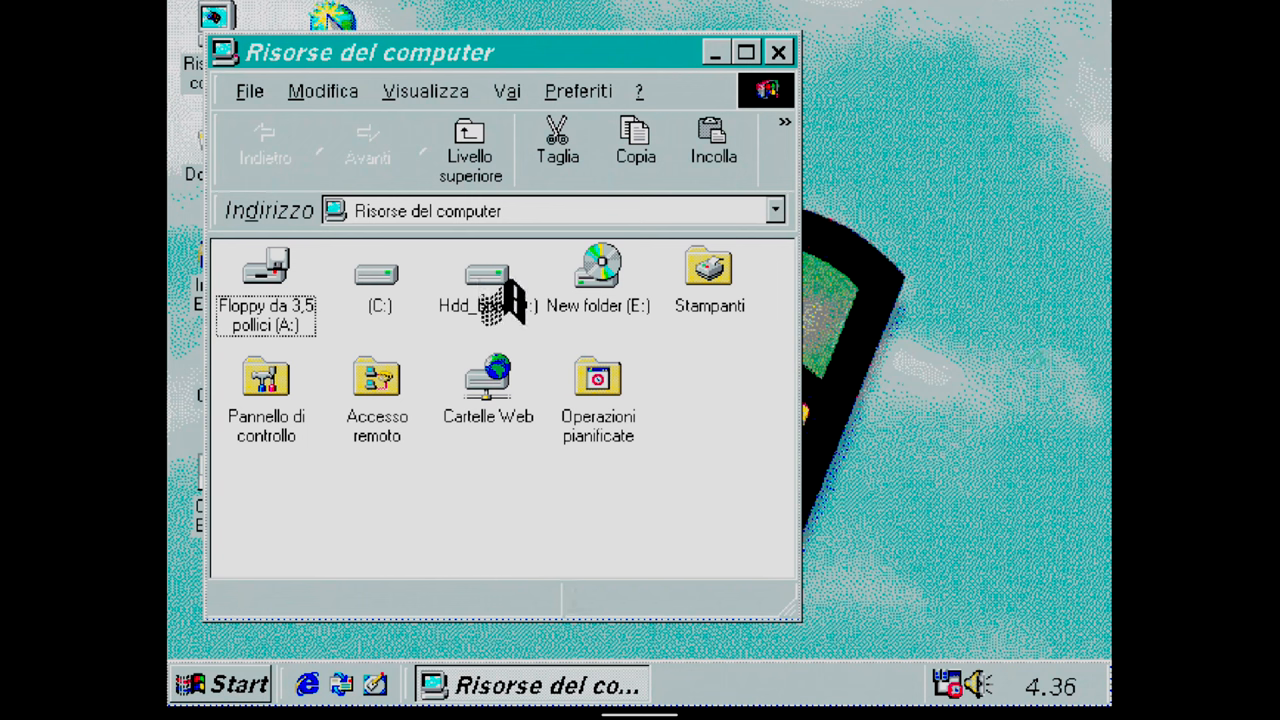
Step: Navigate into the DirectX81 folder on drive Hdd_boot (D:)
click(488, 276)
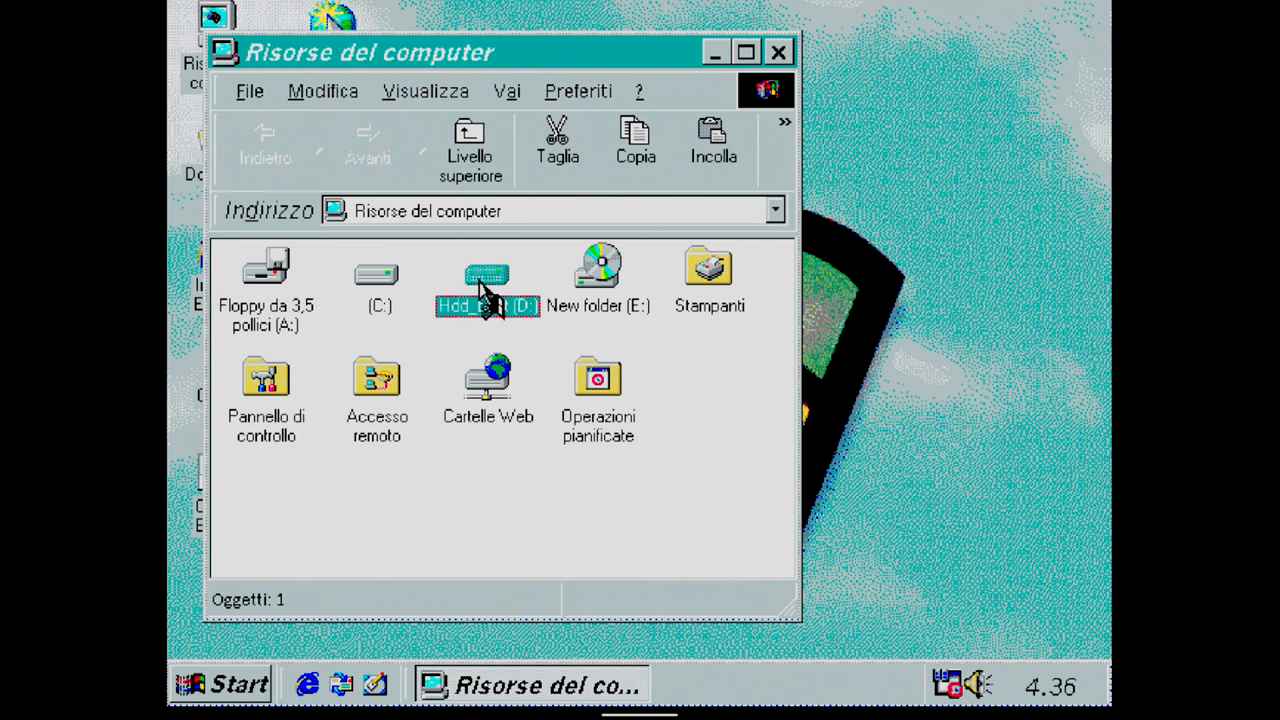
double_click(488, 280)
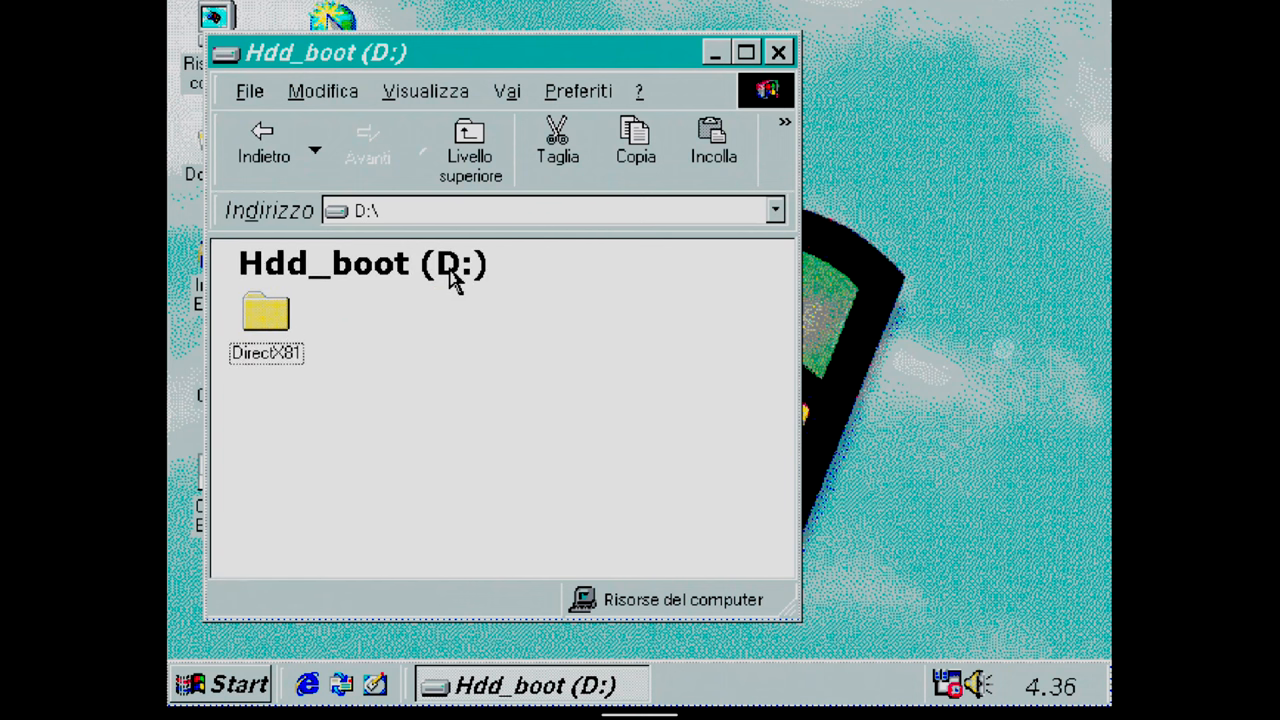
mouse_move(284, 318)
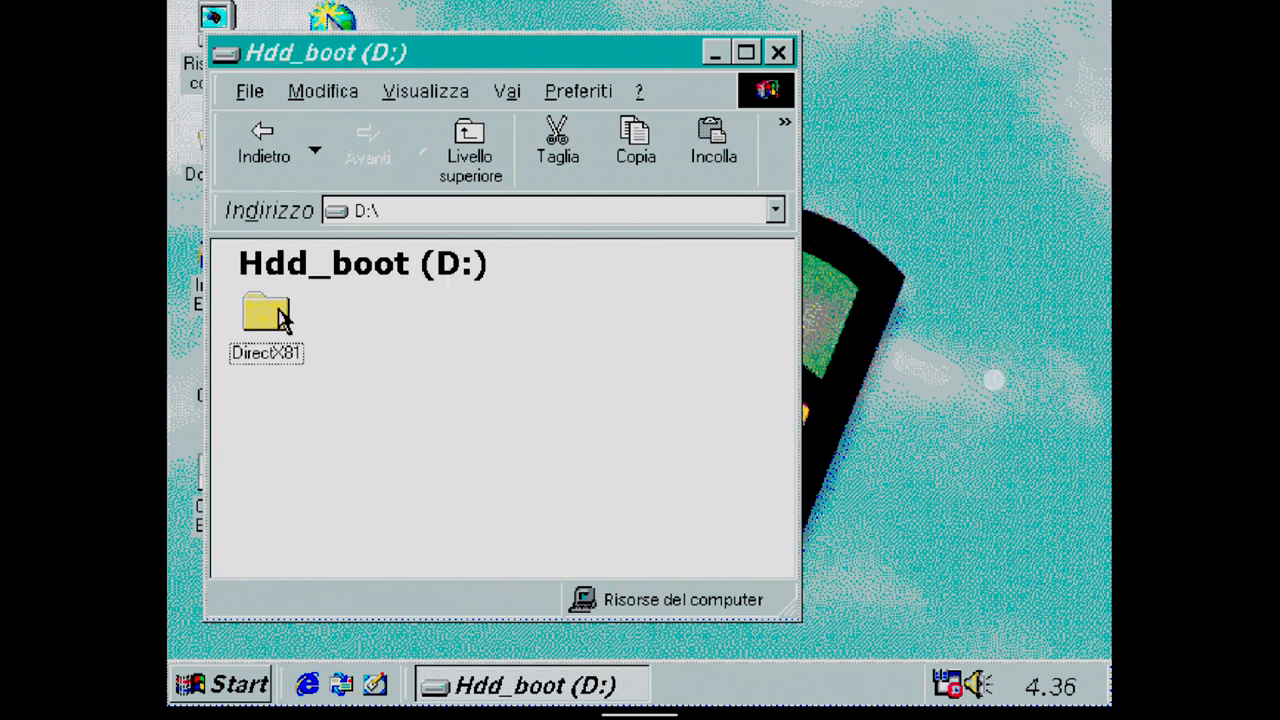
double_click(266, 316)
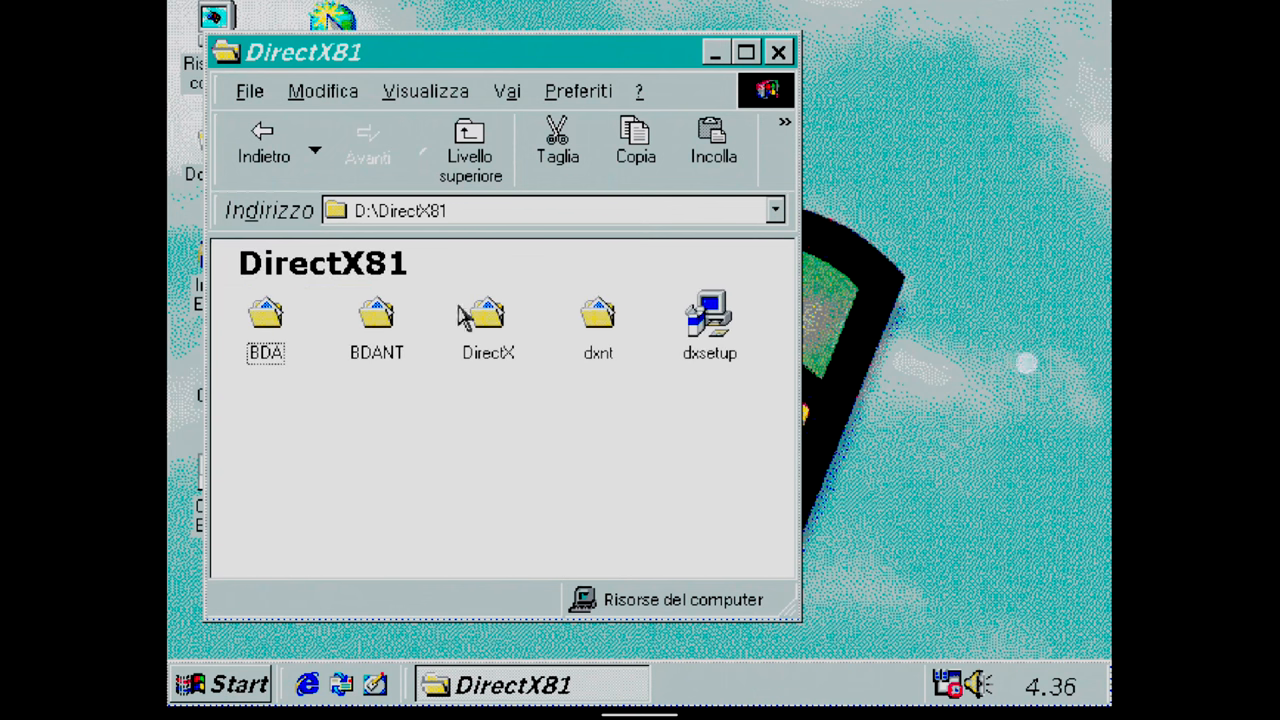
Step: Highlight the dxsetup installer in the DirectX81 folder
click(708, 320)
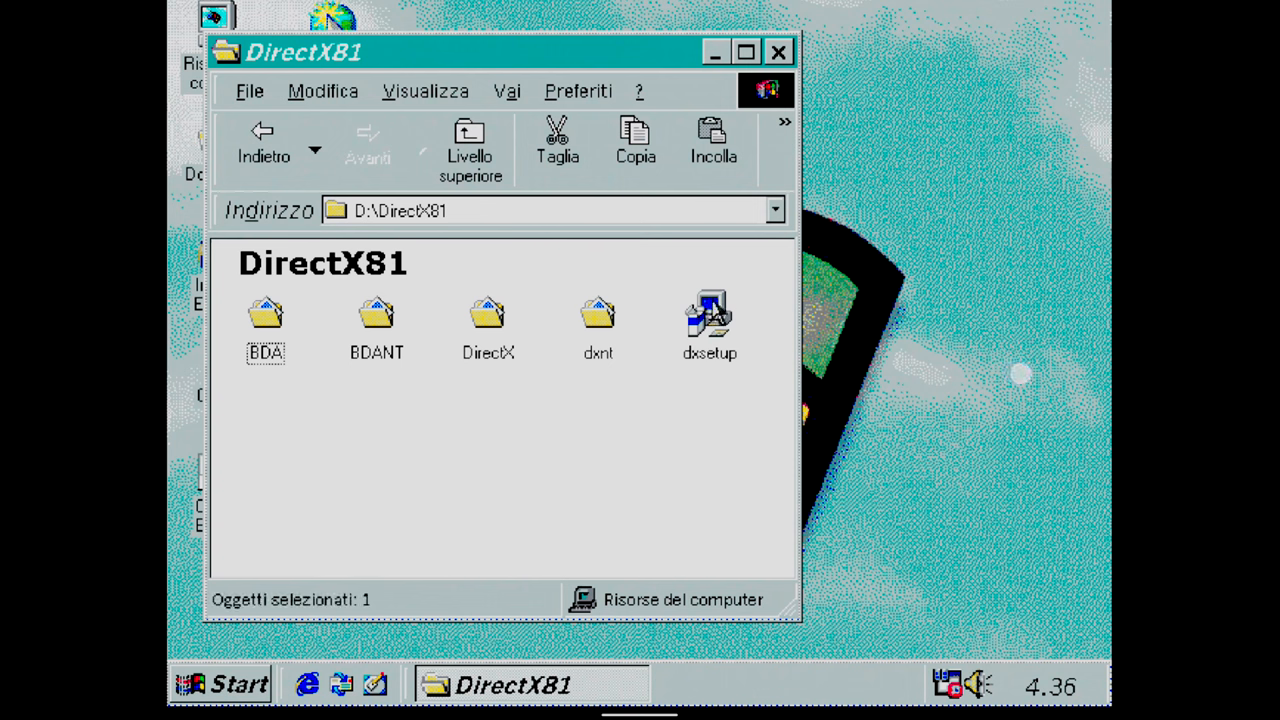
click(708, 320)
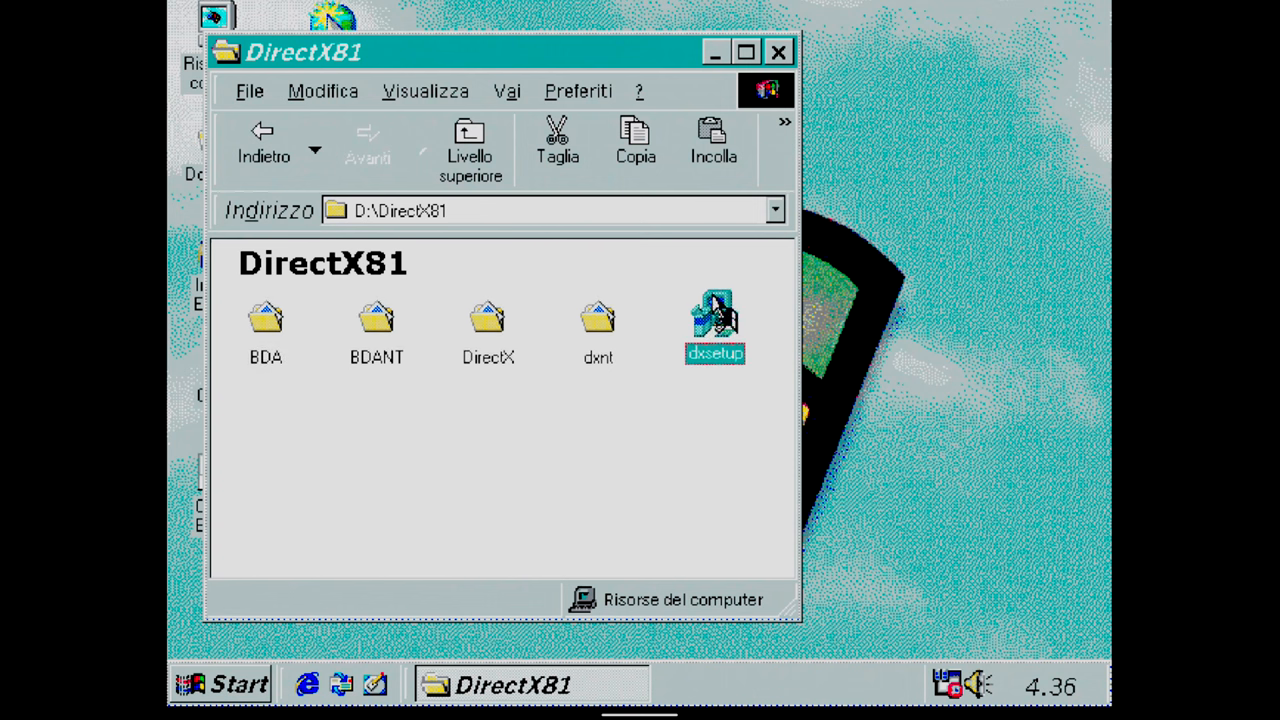
Step: Run dxsetup, accept the Microsoft licence, install DirectX 8.1 and agree to restart now
double_click(714, 320)
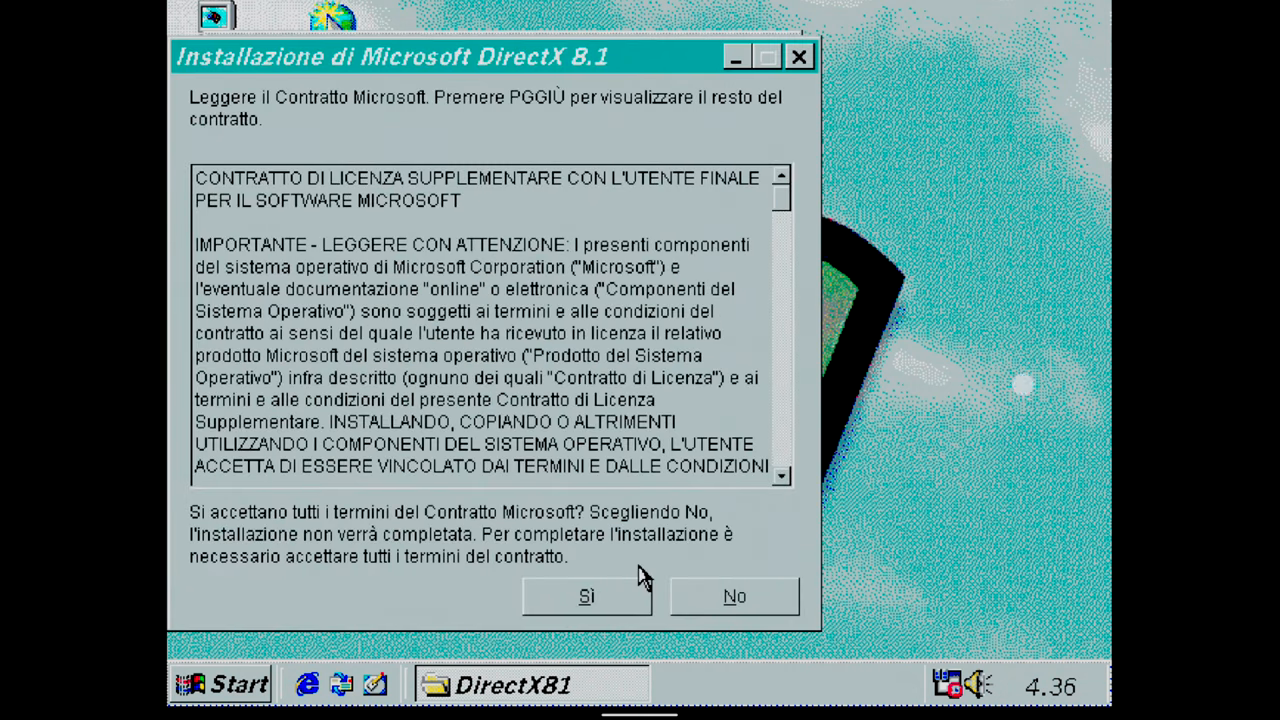
click(586, 596)
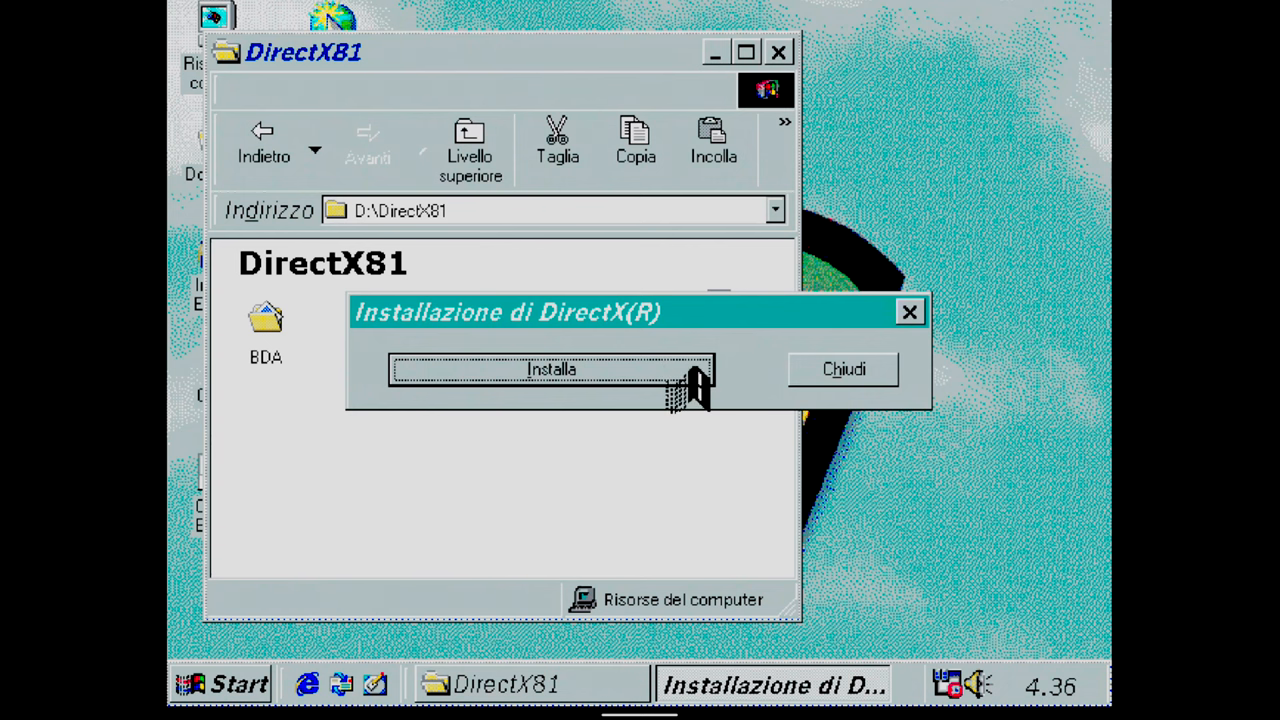
click(552, 368)
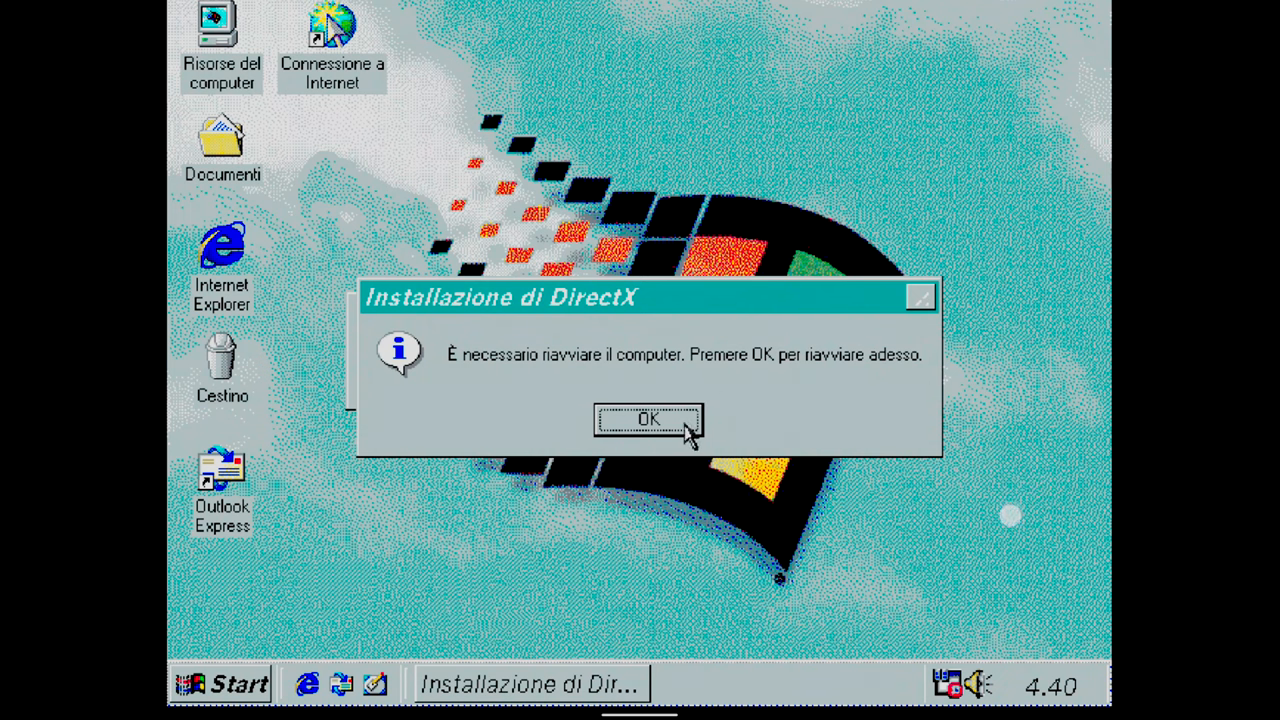
click(648, 418)
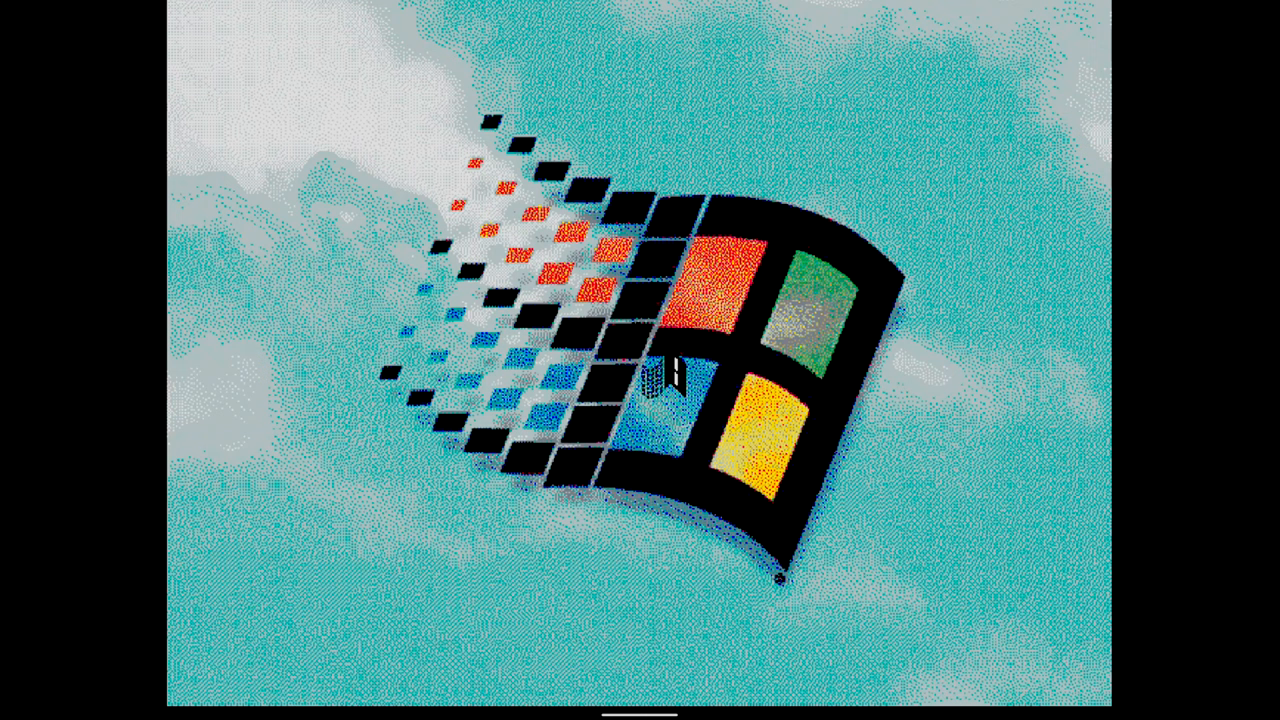
mouse_move(650, 380)
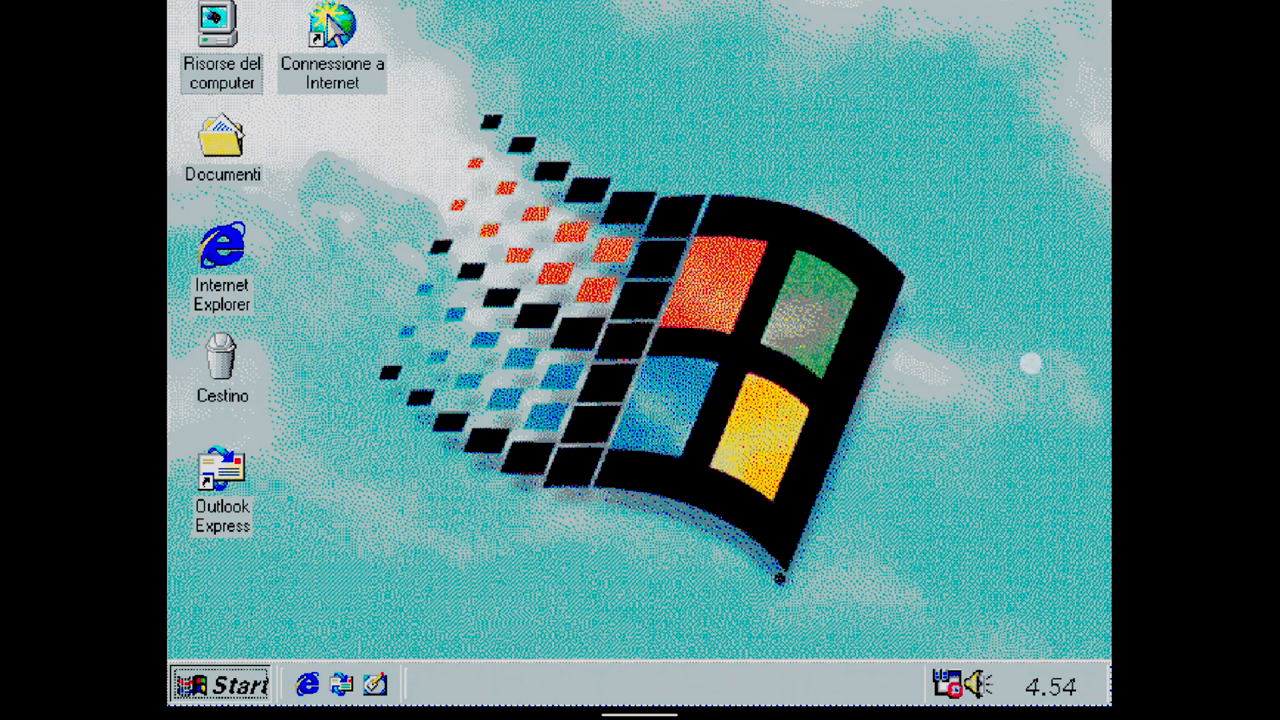
mouse_move(232, 644)
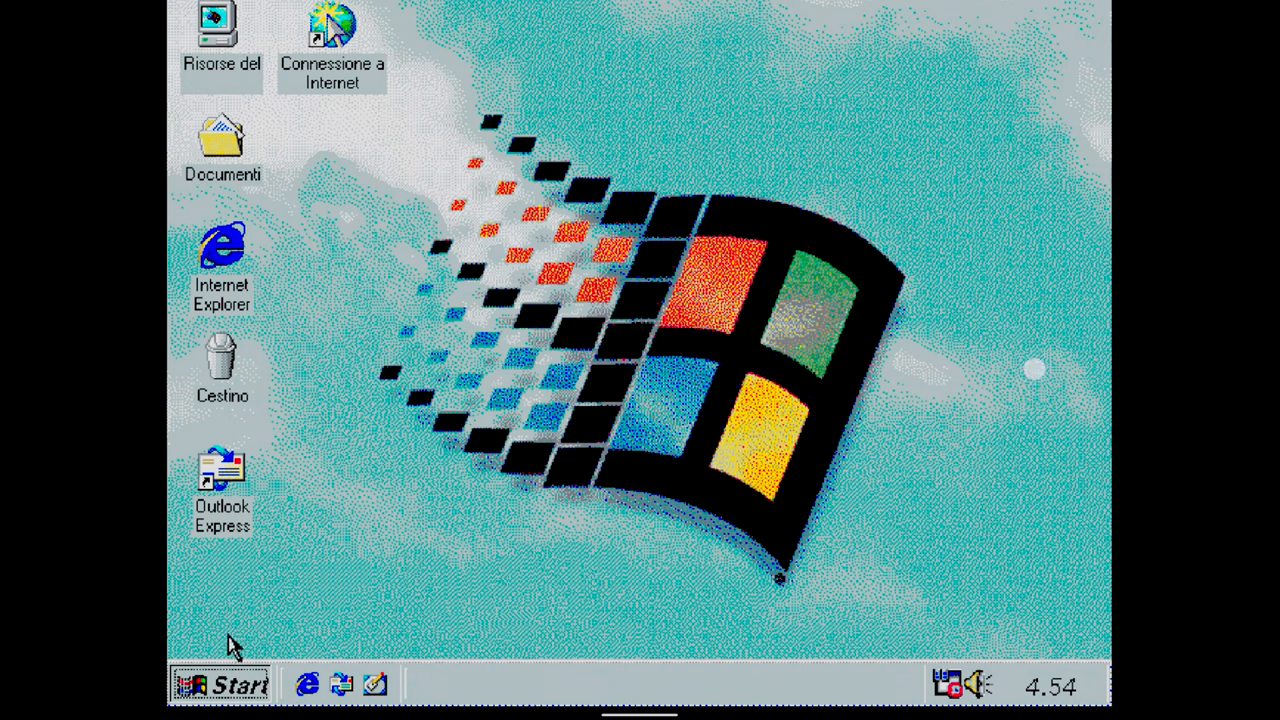
Step: Bring up the Chiudi sessione shutdown dialog from the Start menu
click(220, 684)
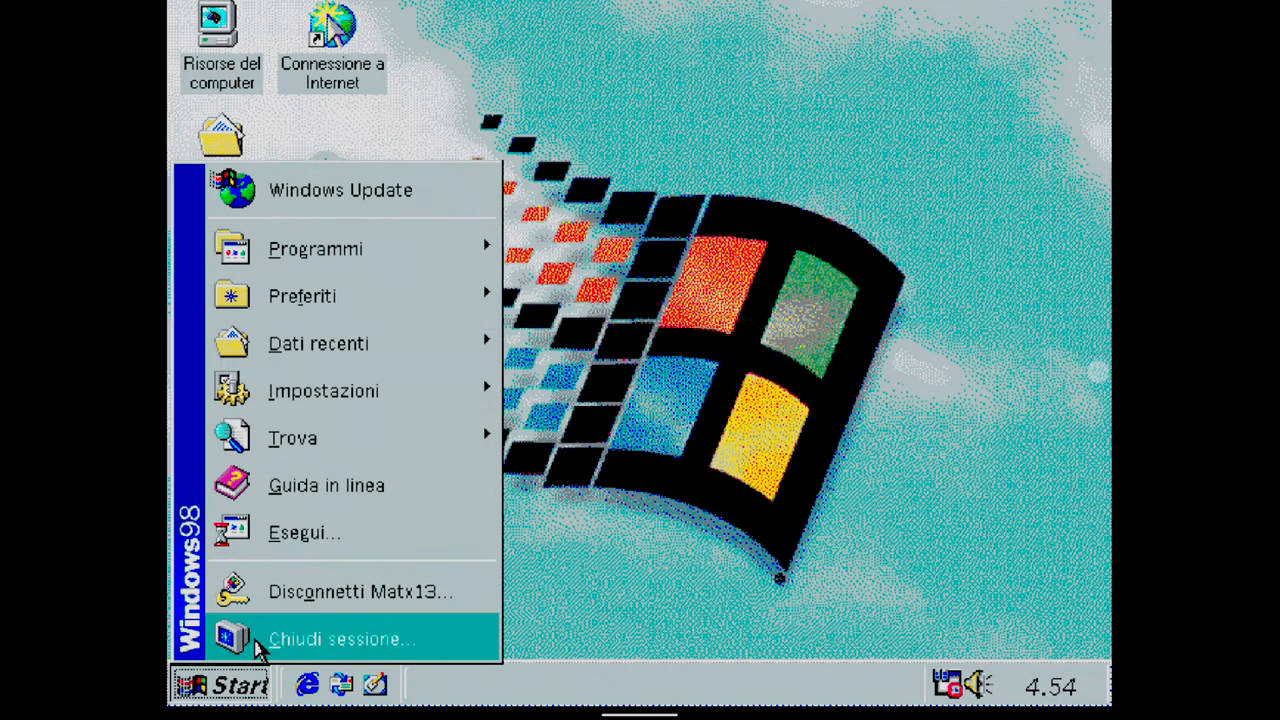
click(344, 640)
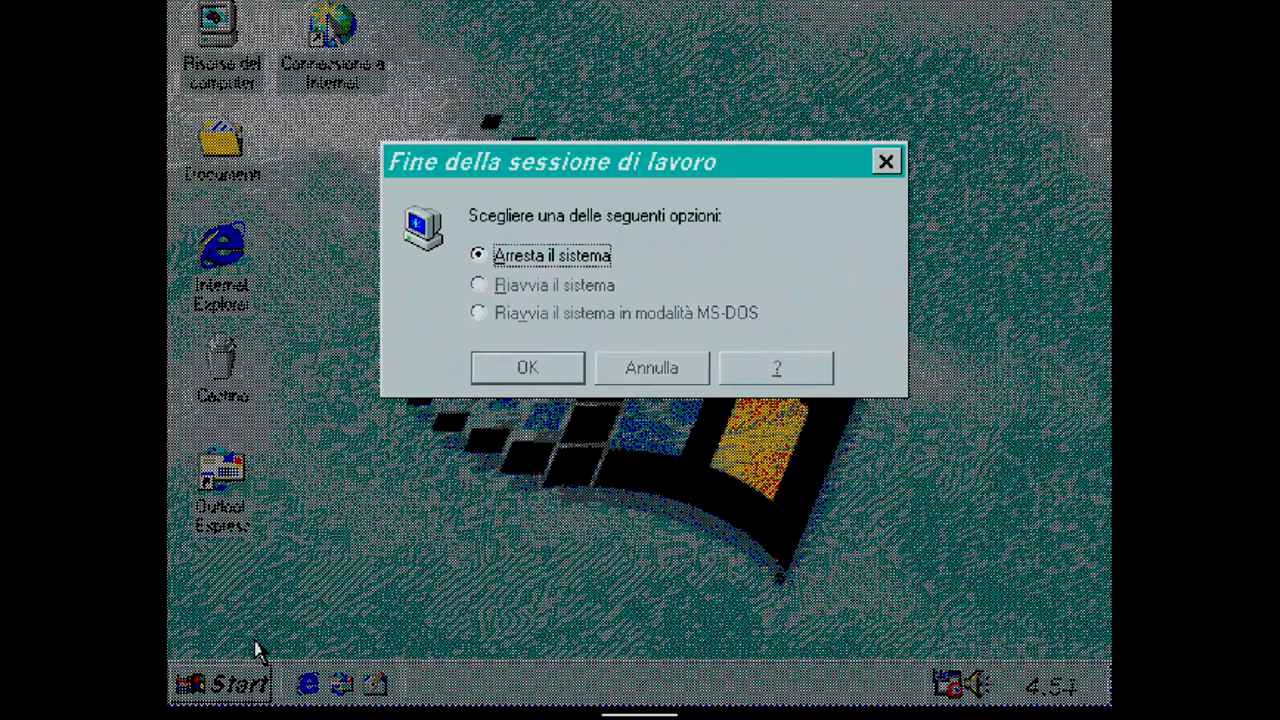